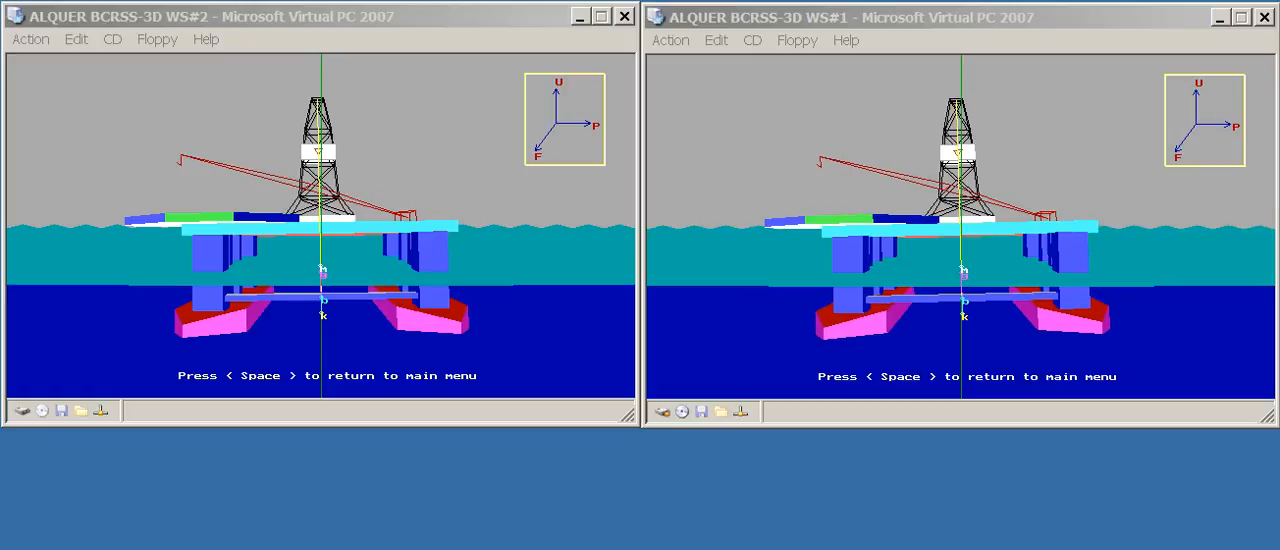
Leave WS#1's 3D view, check the Pontoon & Column Tanks Loading plan, and return to the main menu
key("space")
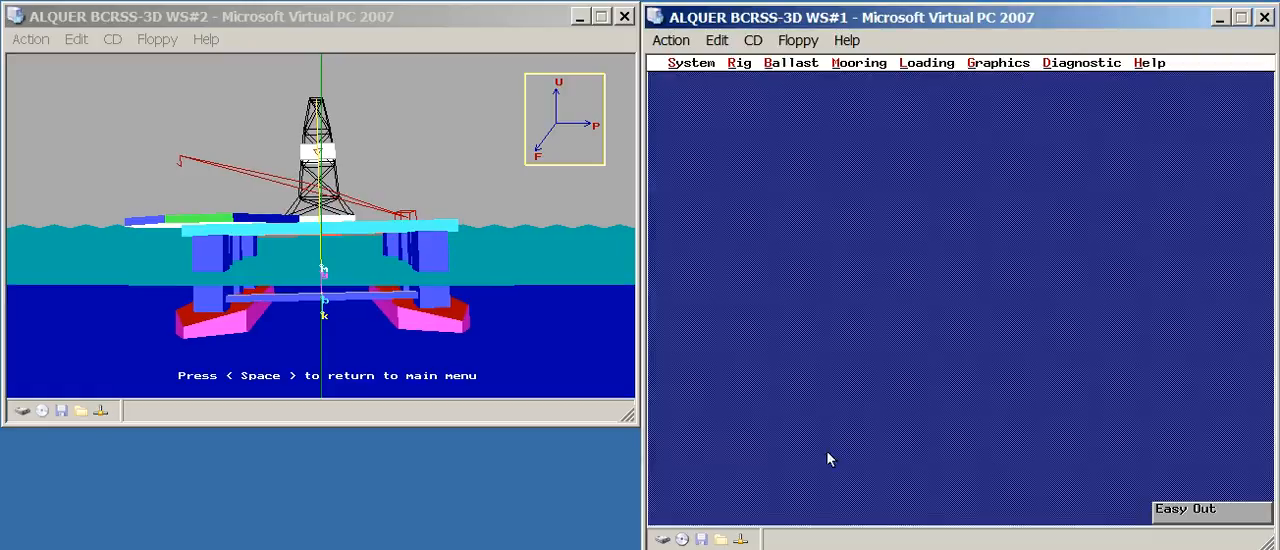
left_click(997, 62)
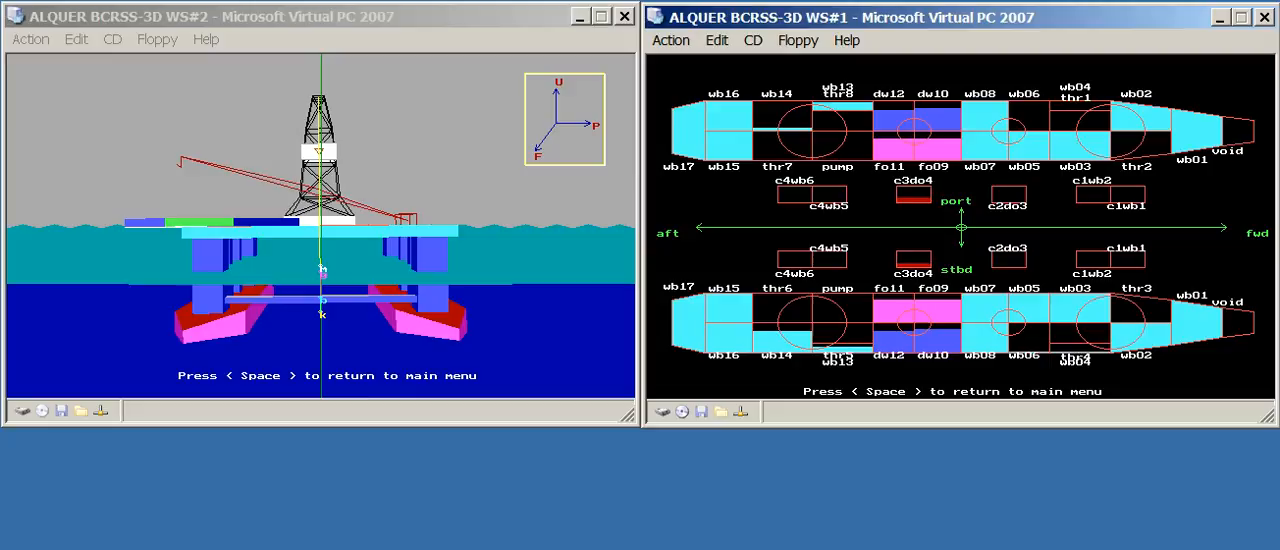
key("space")
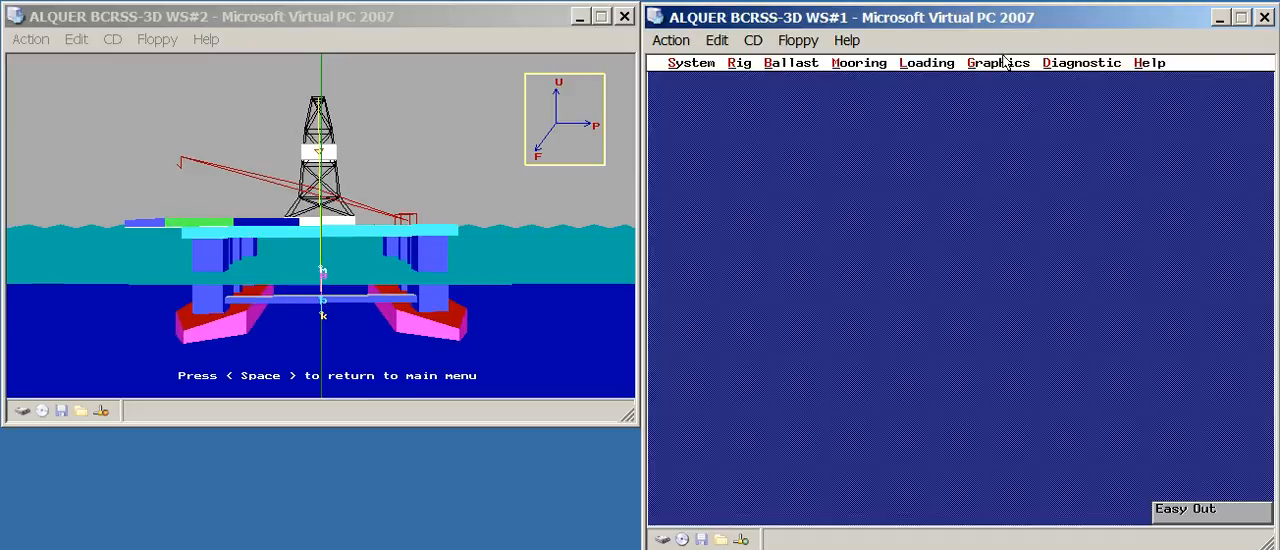
View the rig Hole Position Indicator, then the Rig, Hole and Anchor Position Indicator
left_click(998, 62)
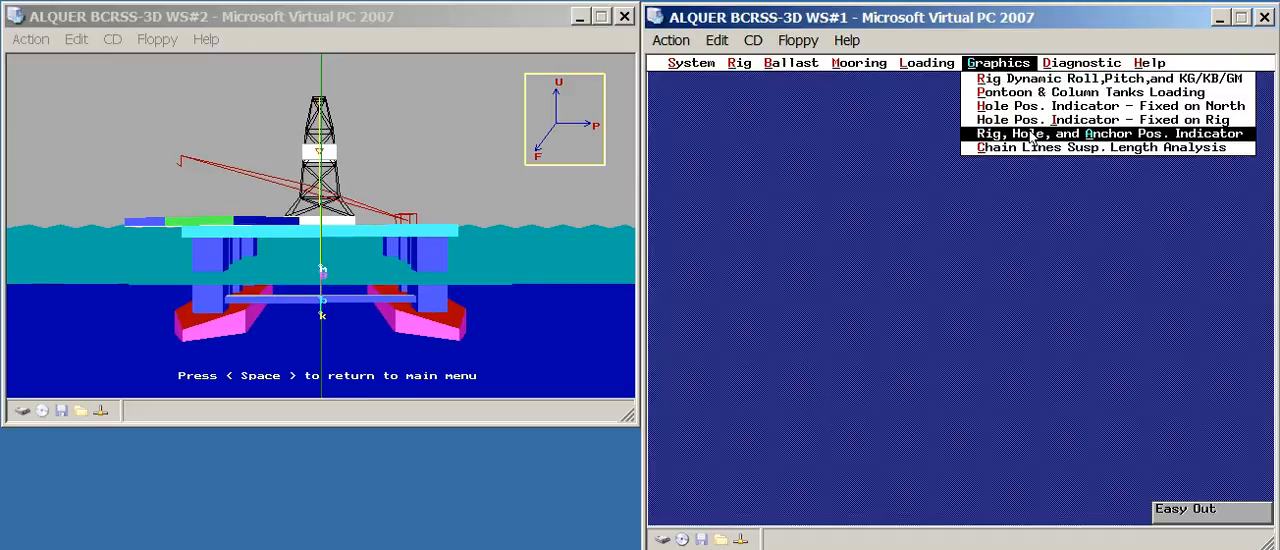
left_click(1106, 133)
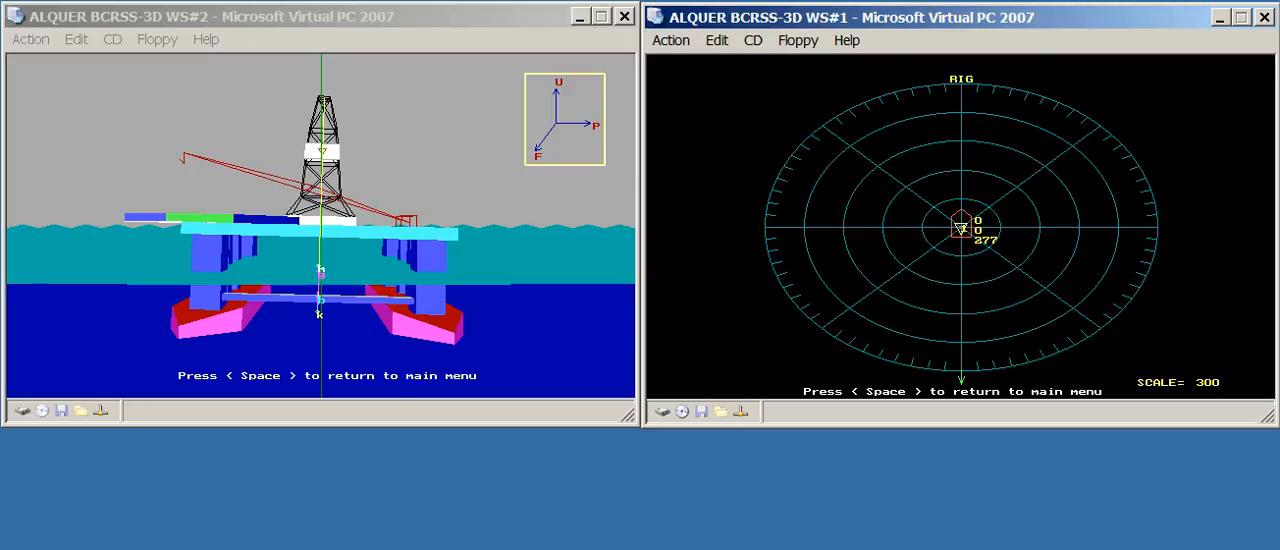
left_click(997, 63)
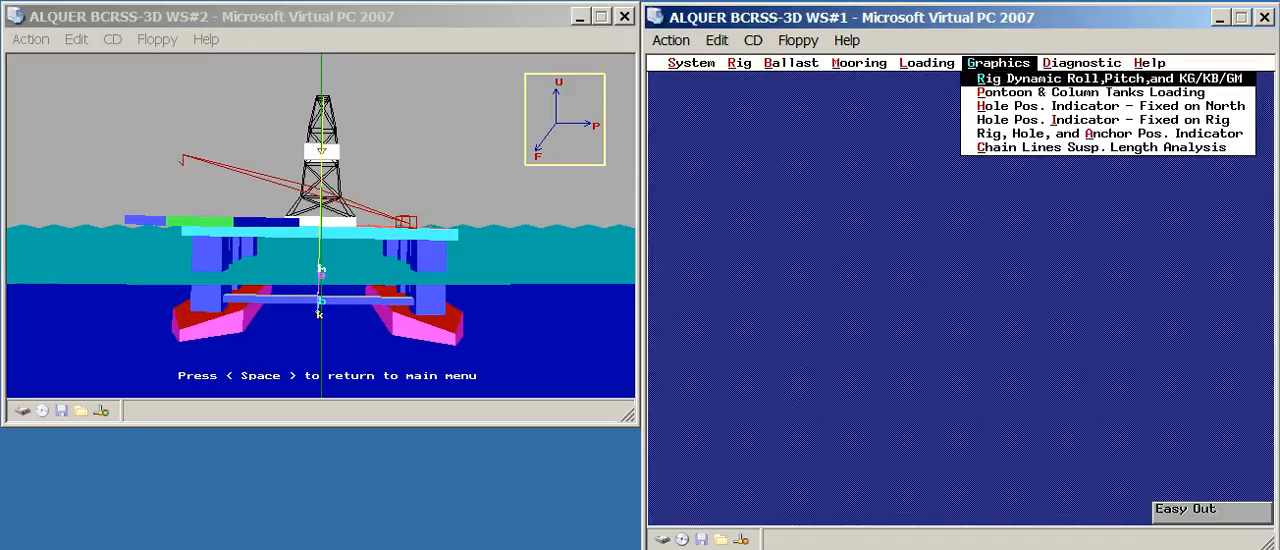
mouse_move(1107, 133)
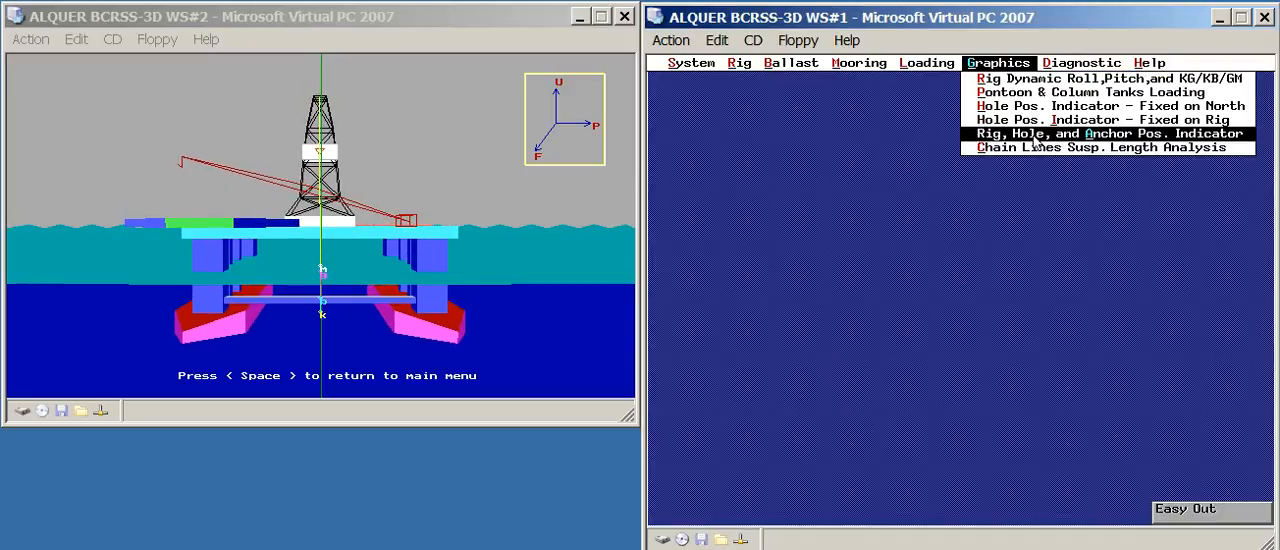
left_click(1107, 133)
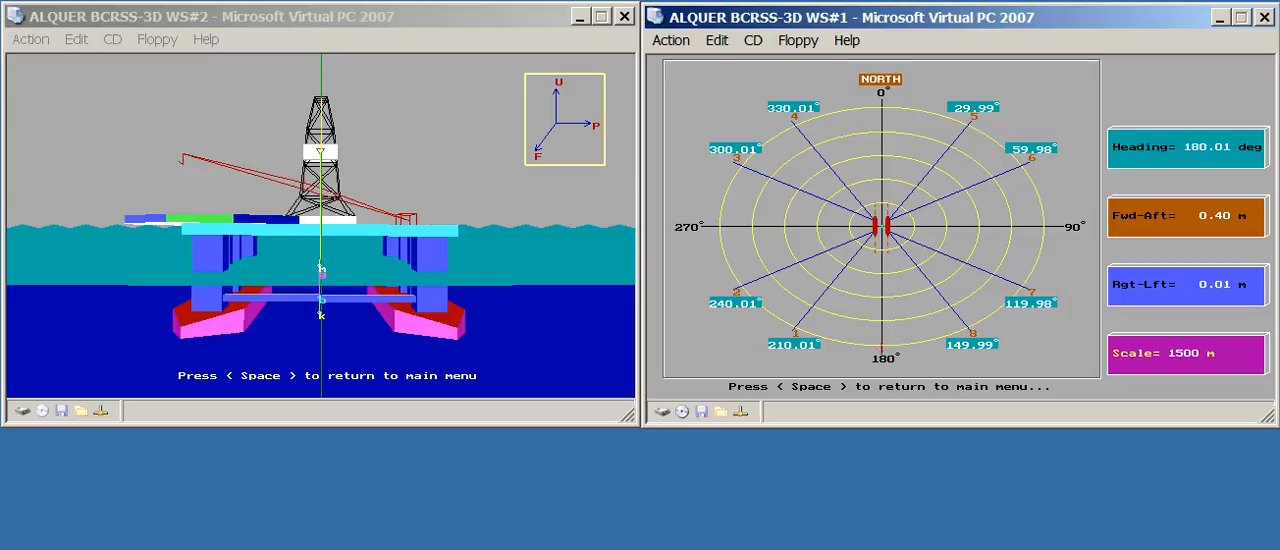
Return WS#1 to the main menu and bring back the Pontoon & Column Tanks Loading plan
key("space")
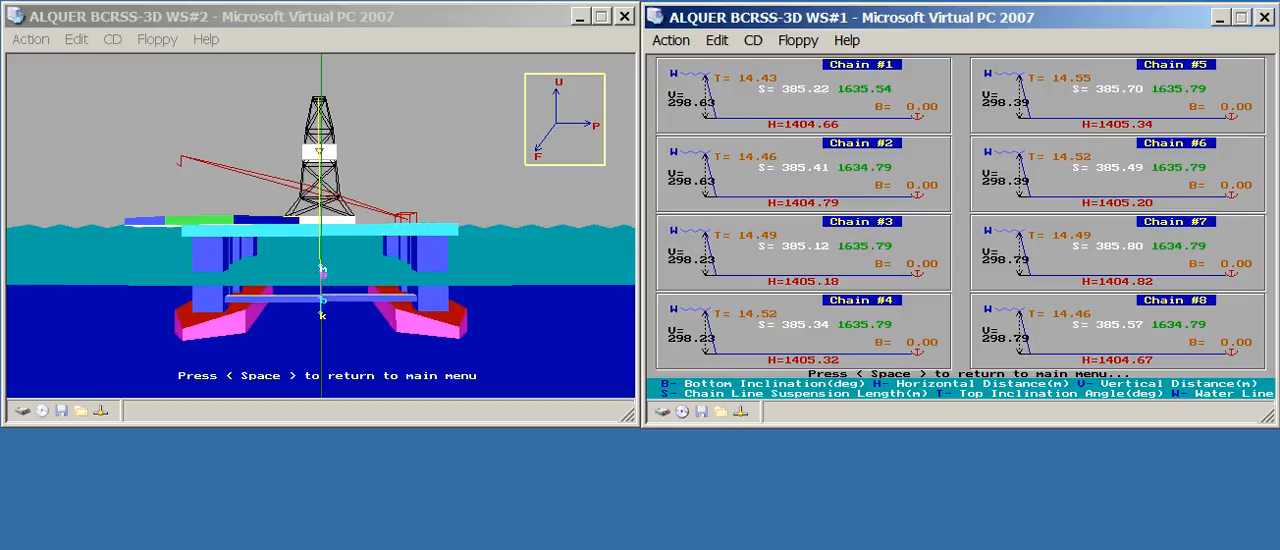
left_click(998, 62)
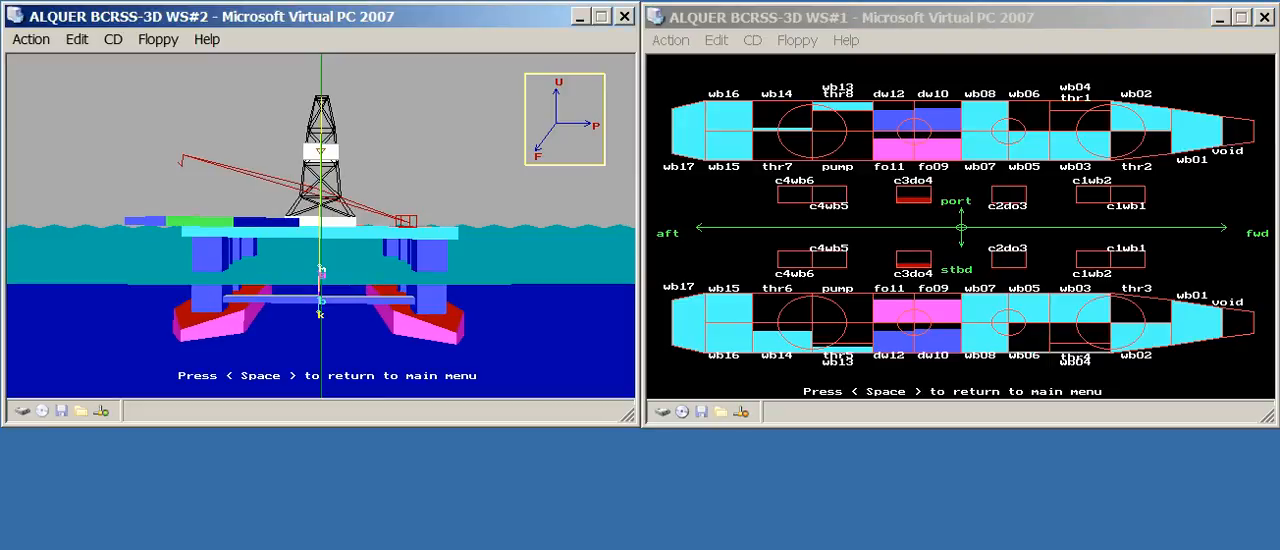
From WS#2's main menu, bring up Rig > Hole Damages and enable modifying the values
key("space")
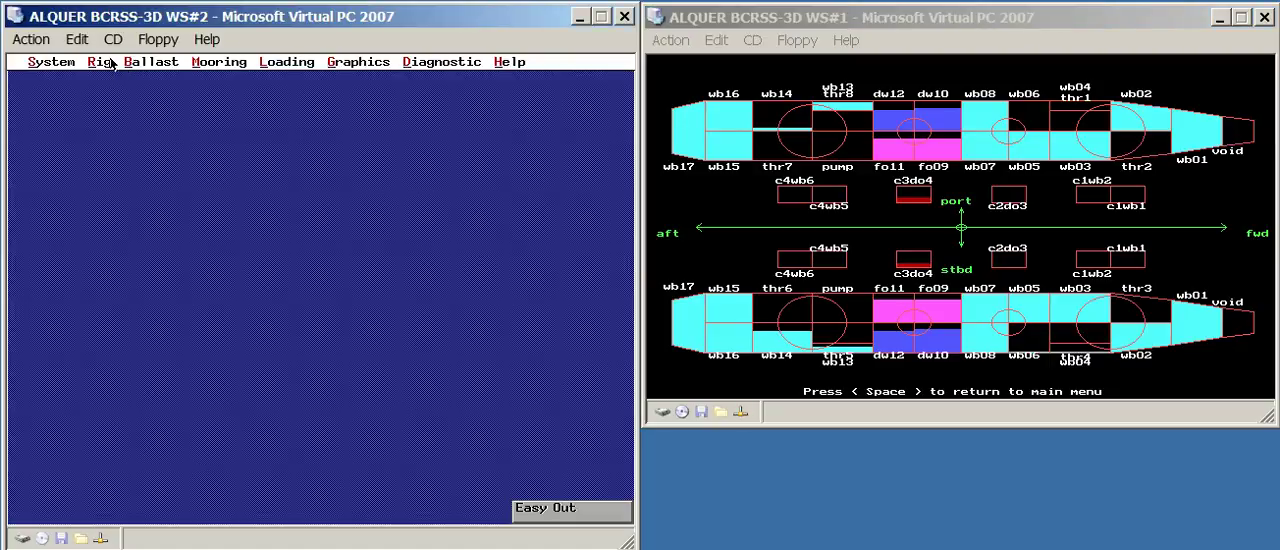
left_click(99, 61)
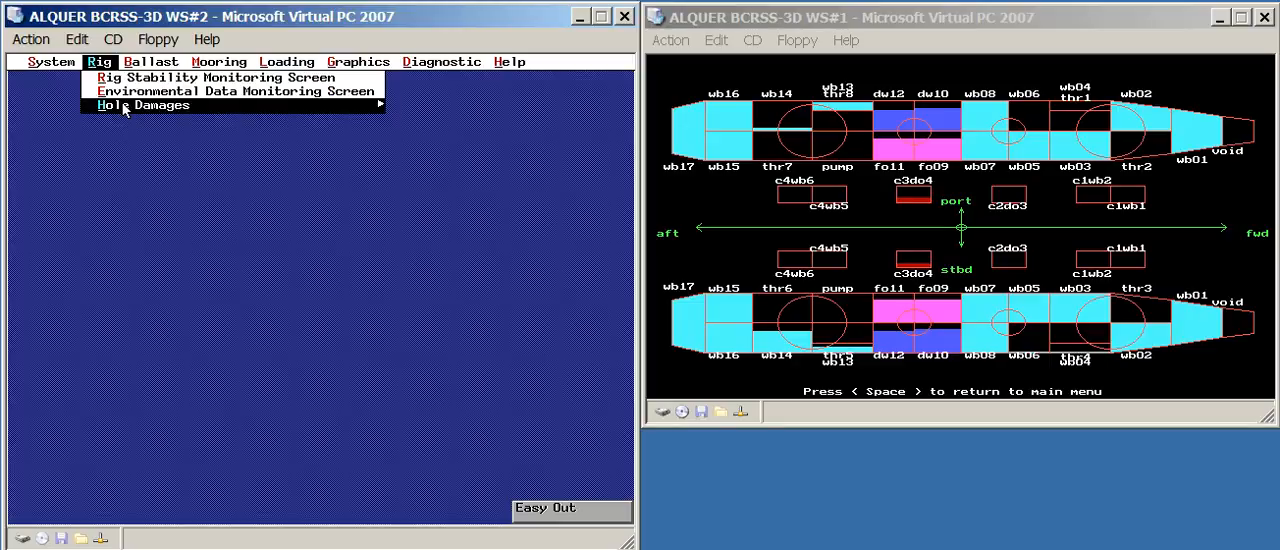
left_click(143, 105)
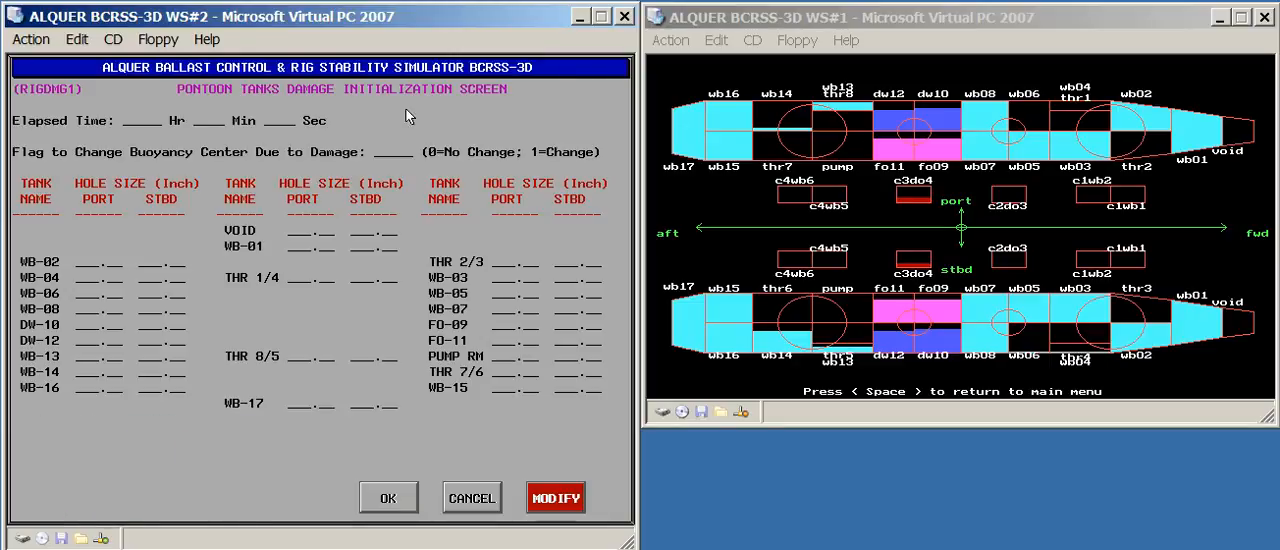
left_click(555, 497)
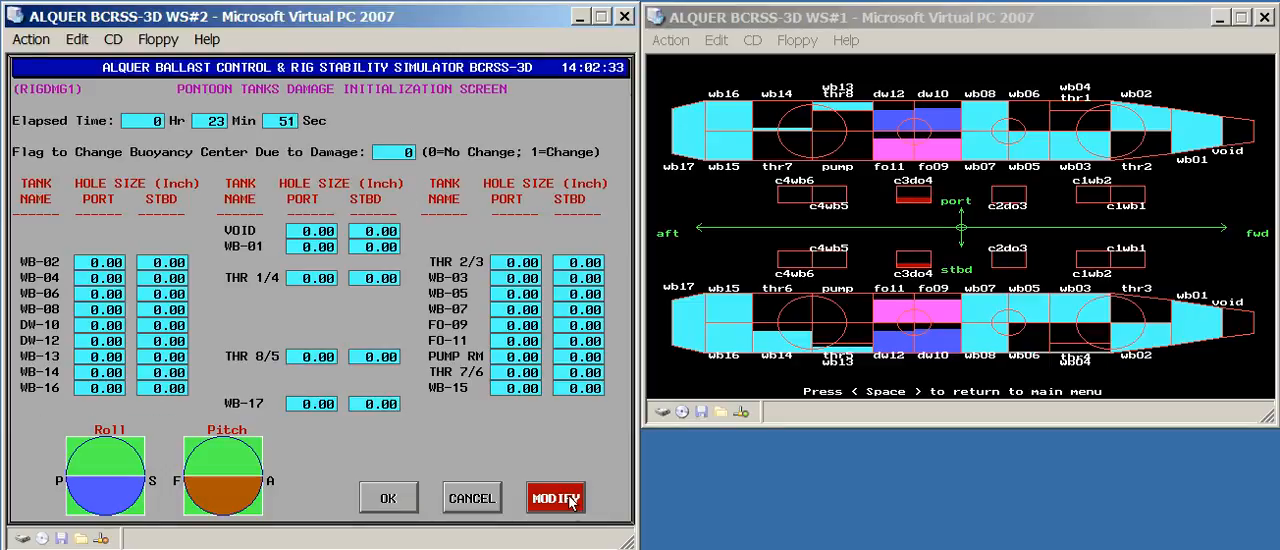
Enter a 20-inch hole for THR 2/3 Port, apply it and exit the damage screen
left_click(556, 497)
type("2")
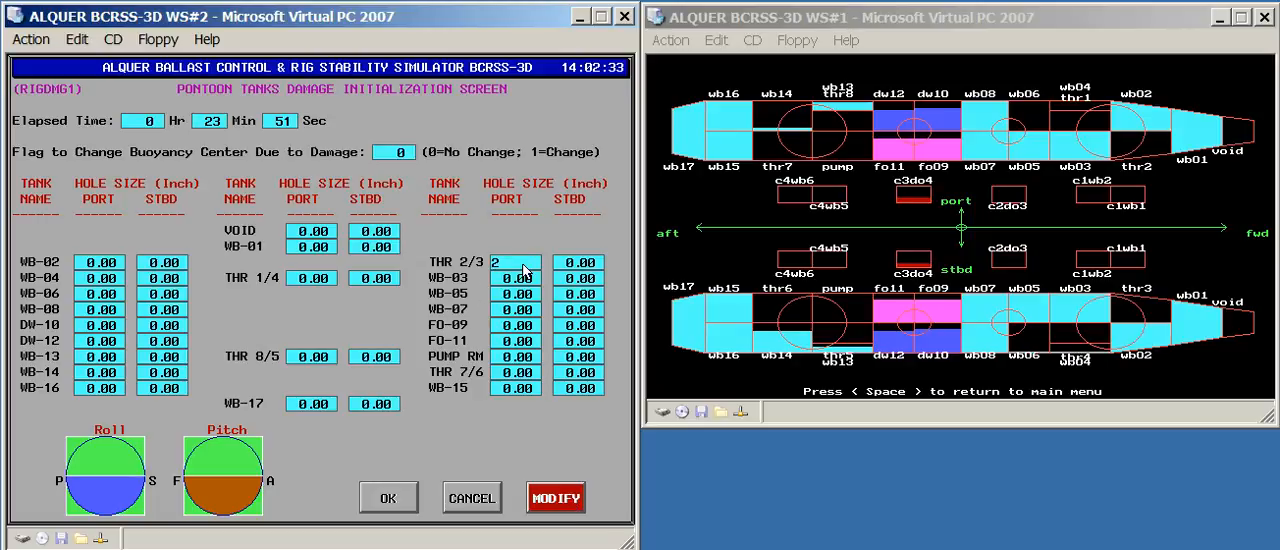
type("0")
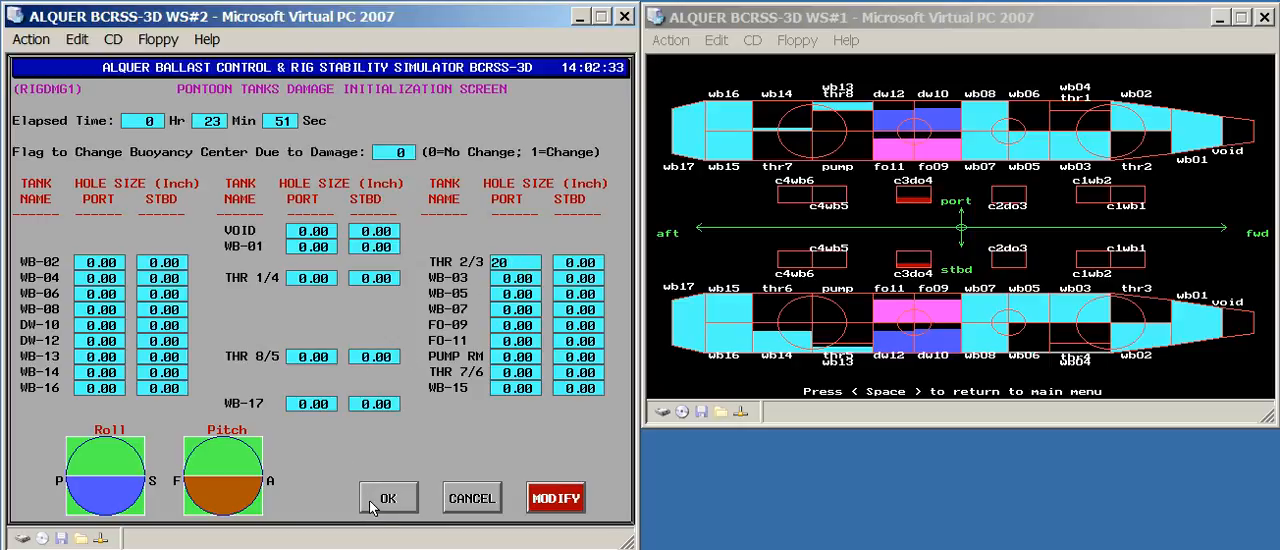
left_click(388, 497)
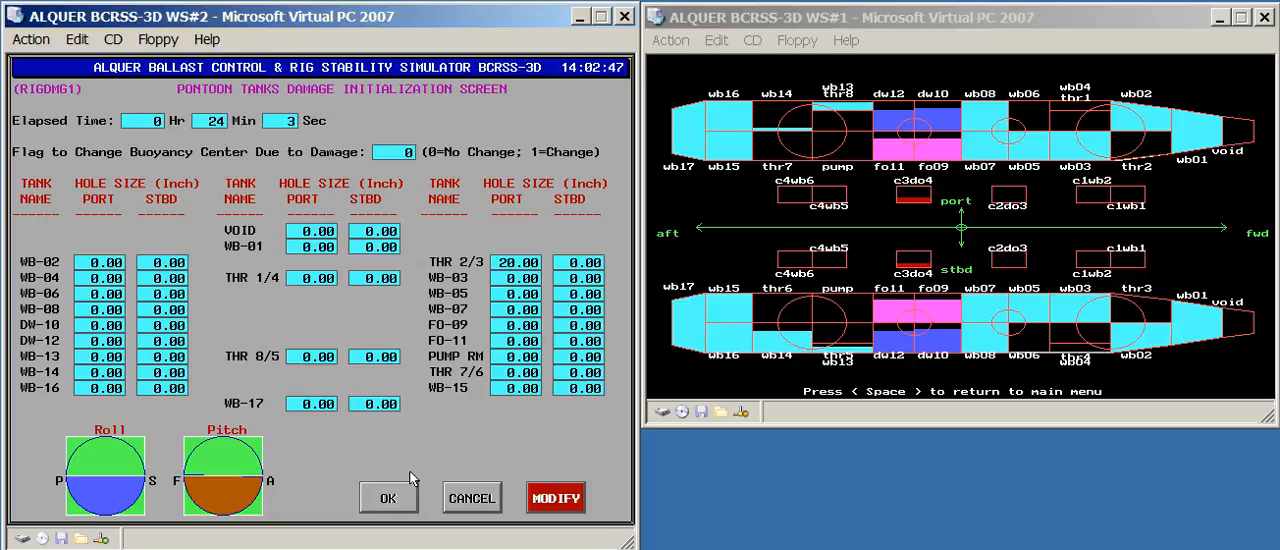
mouse_move(610, 386)
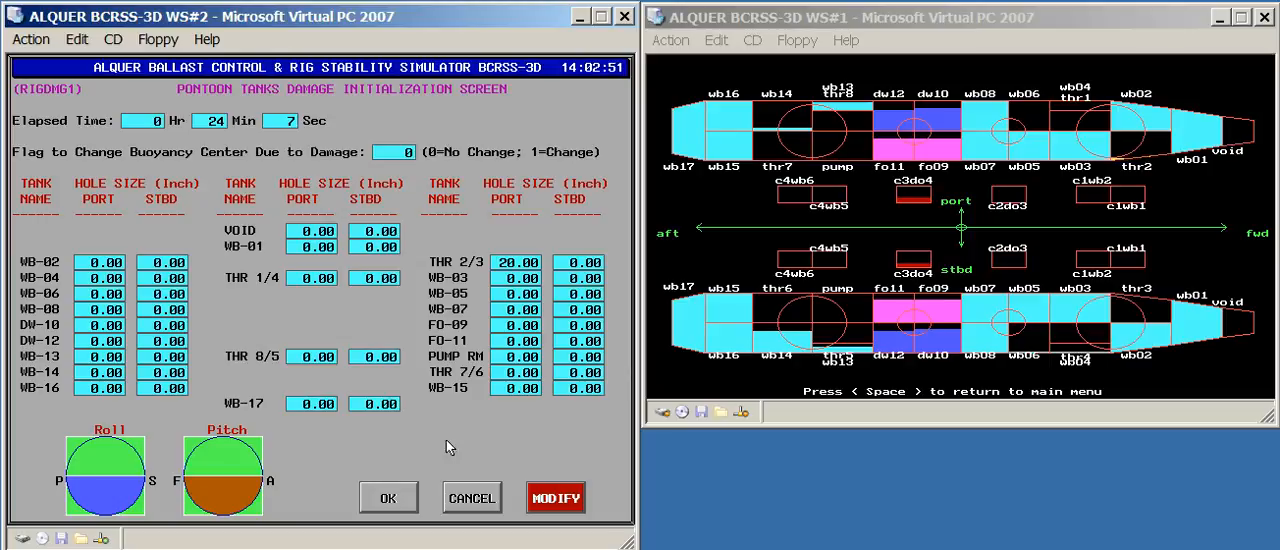
left_click(388, 497)
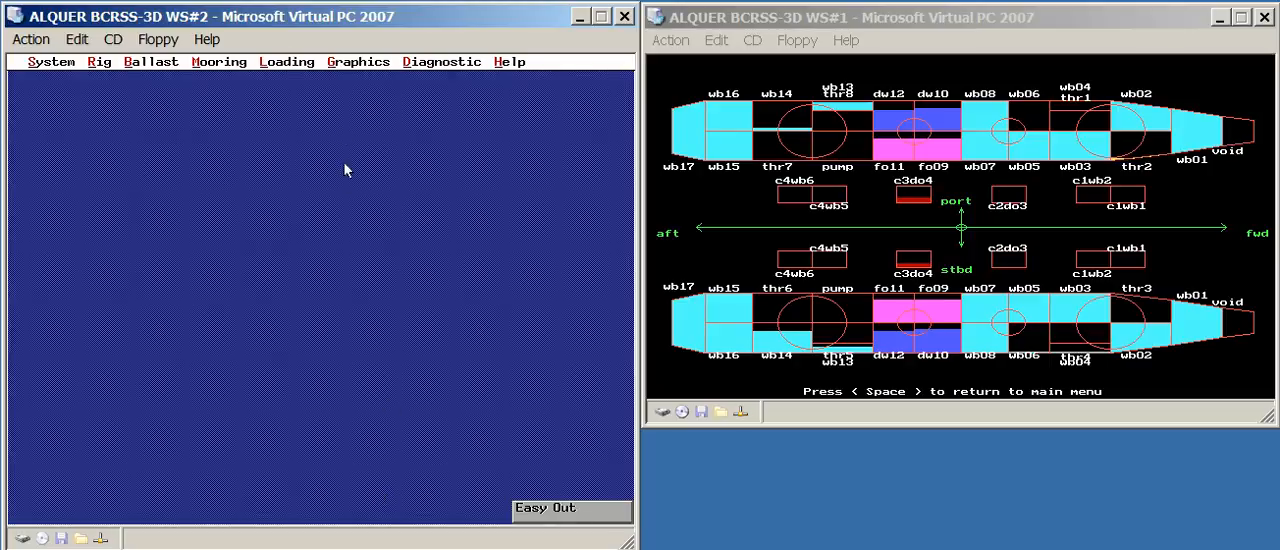
left_click(287, 61)
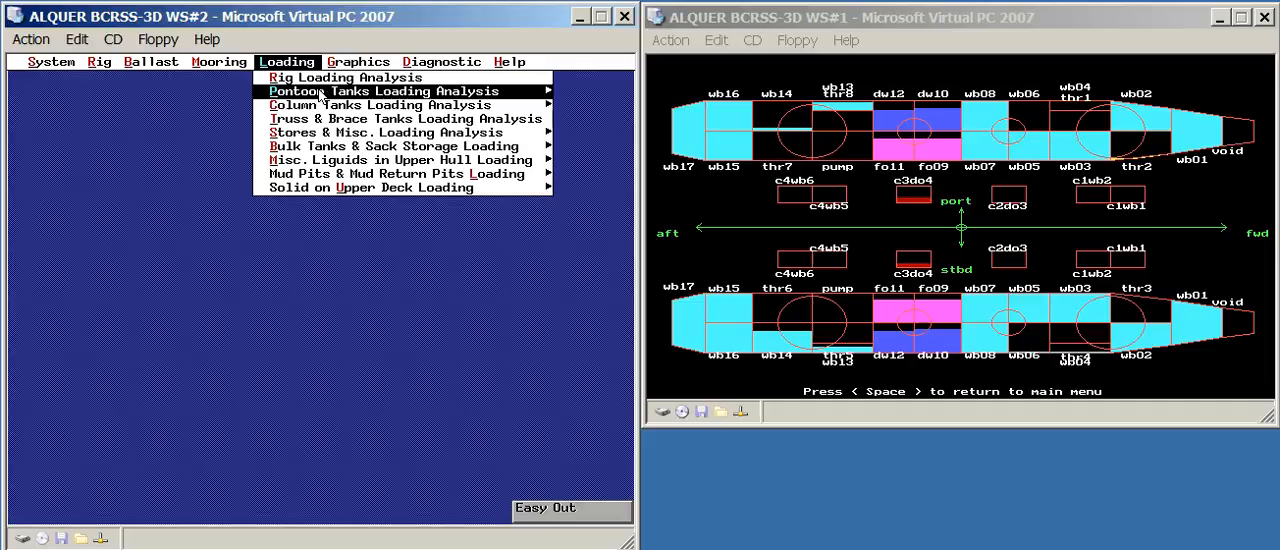
left_click(377, 90)
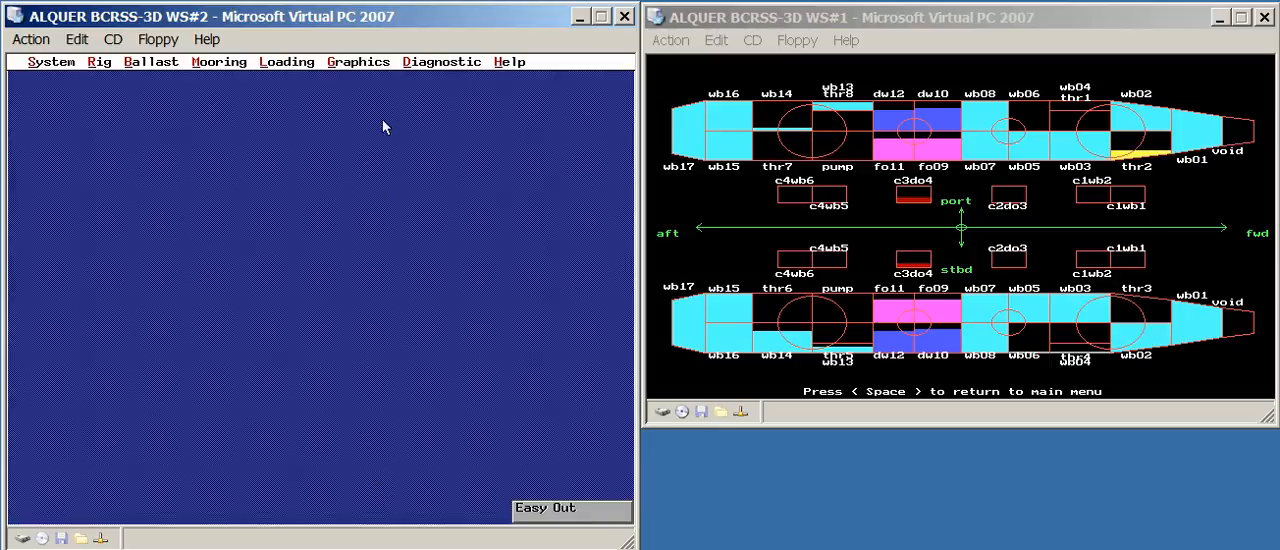
left_click(357, 61)
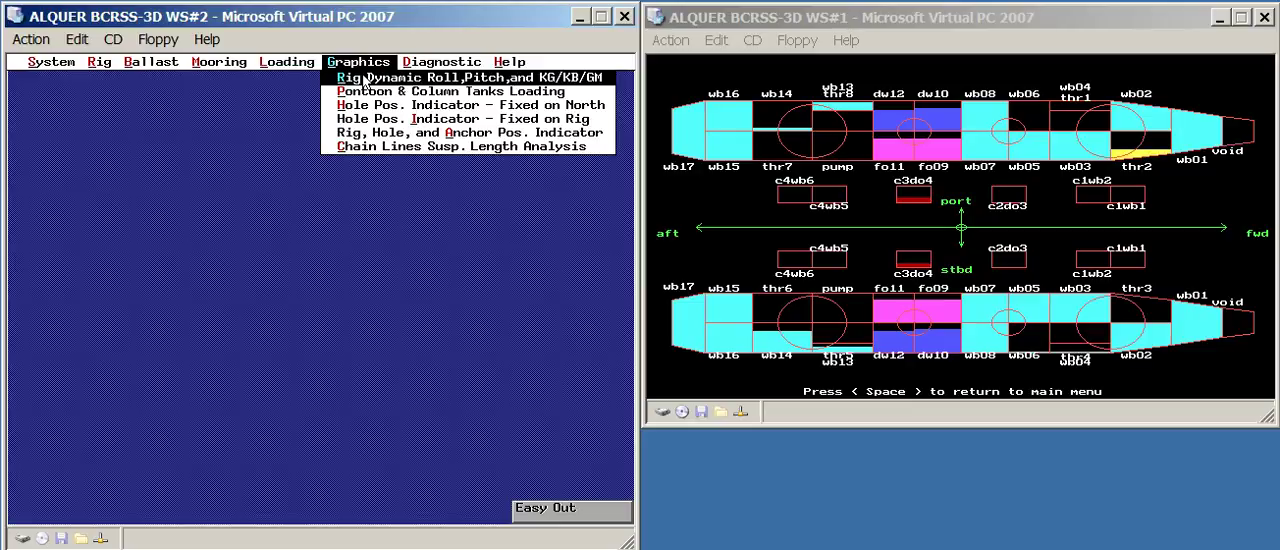
left_click(475, 77)
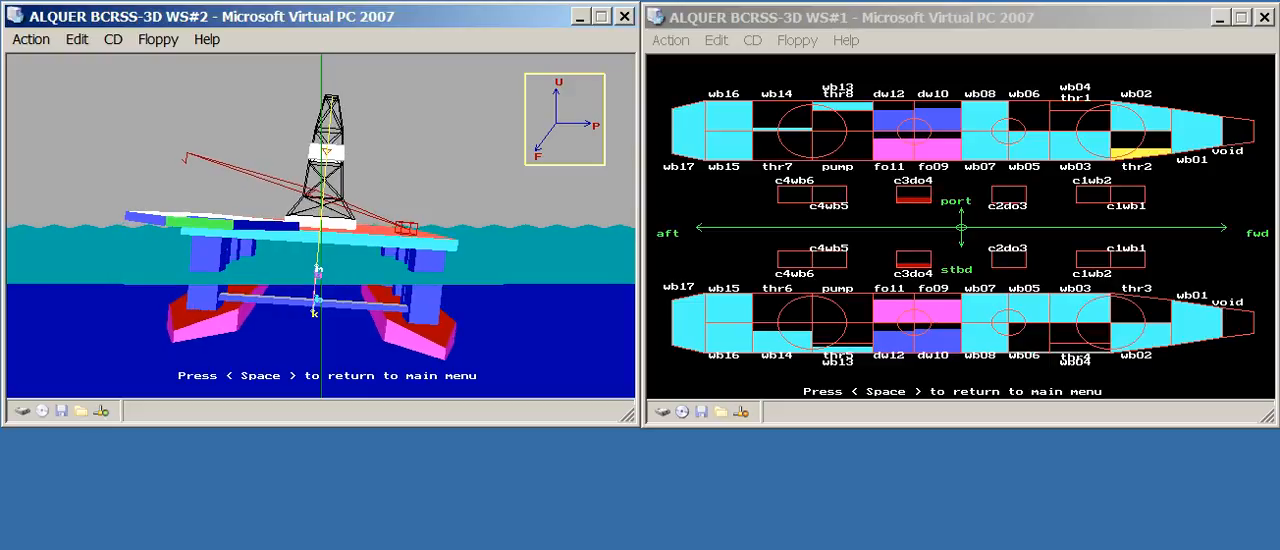
key("space")
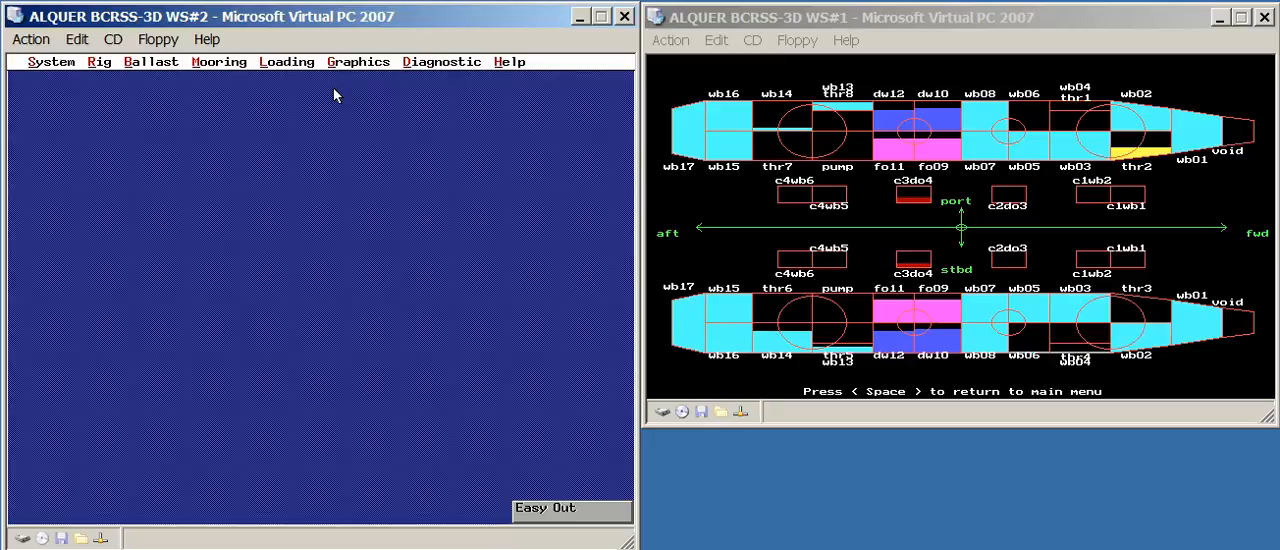
left_click(98, 61)
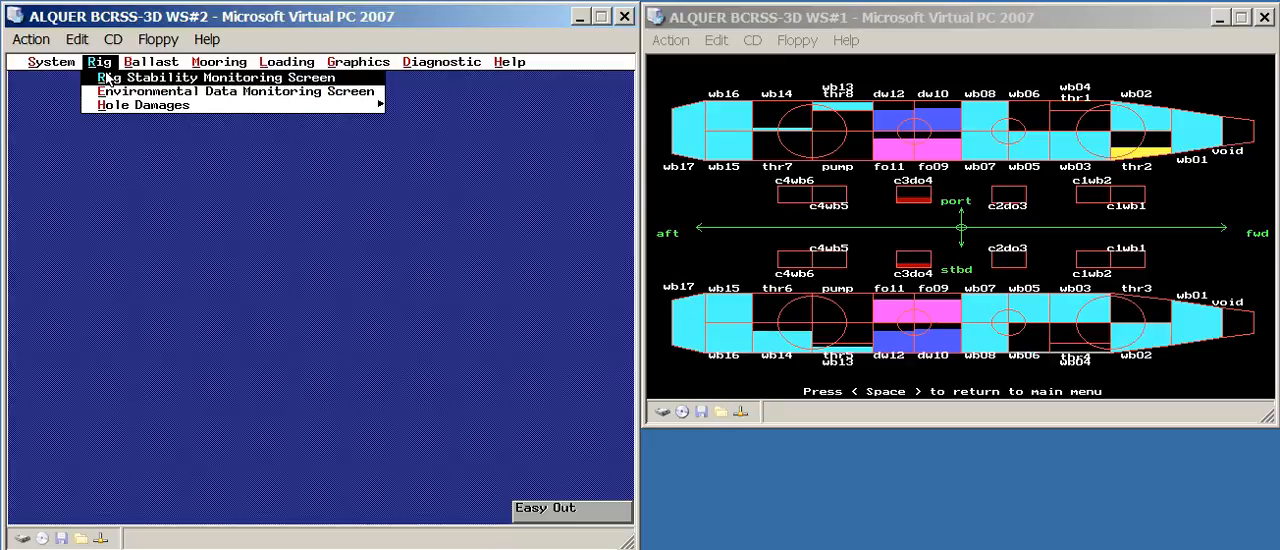
left_click(212, 77)
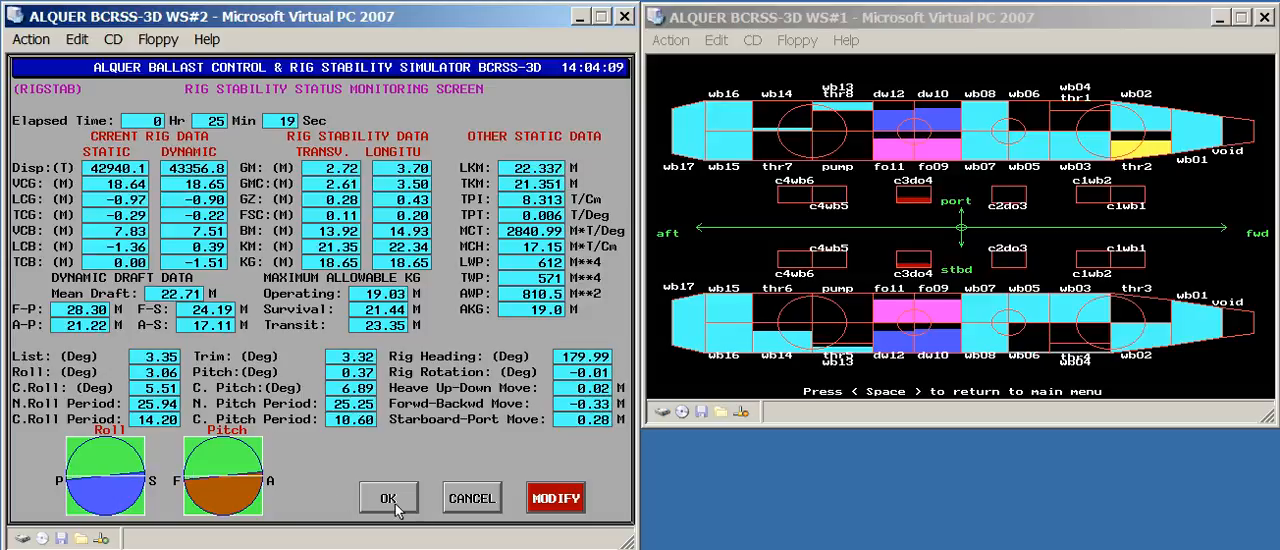
left_click(388, 497)
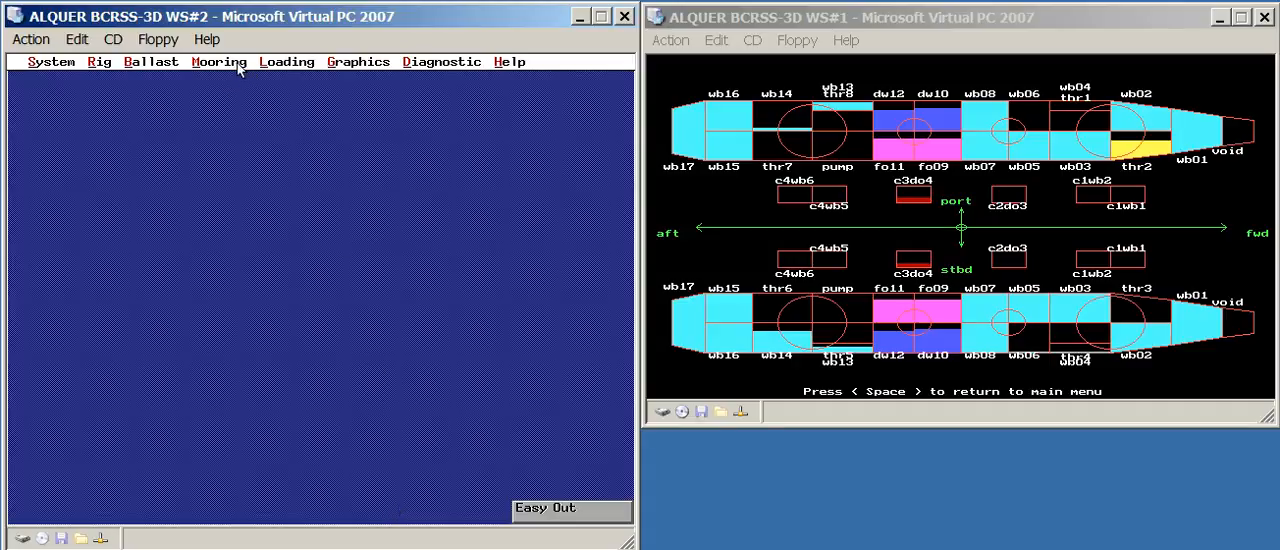
left_click(287, 61)
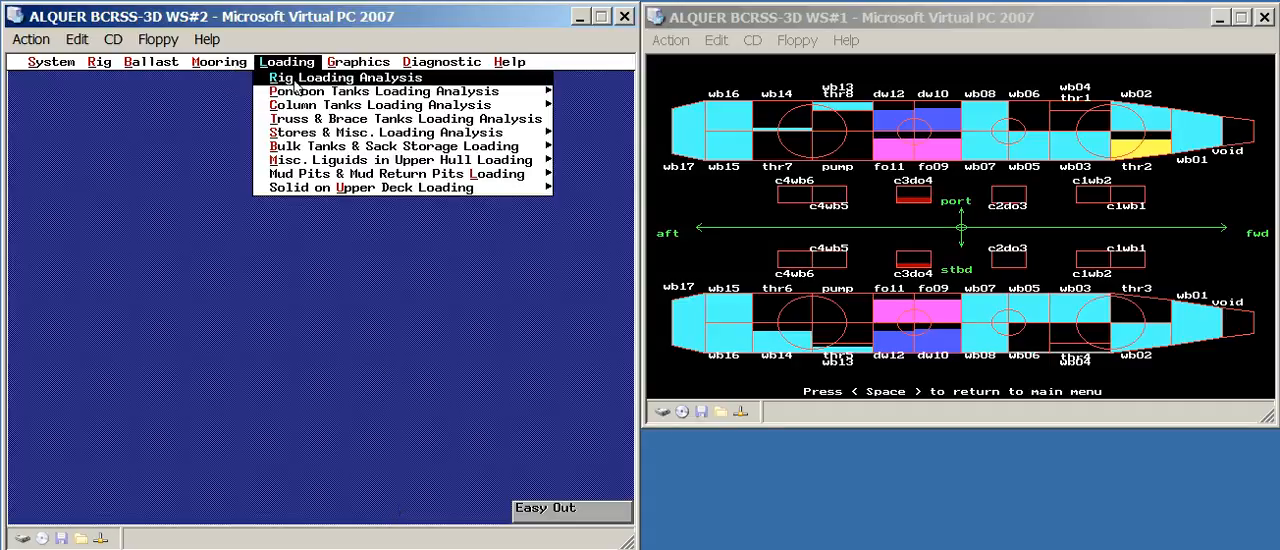
left_click(375, 90)
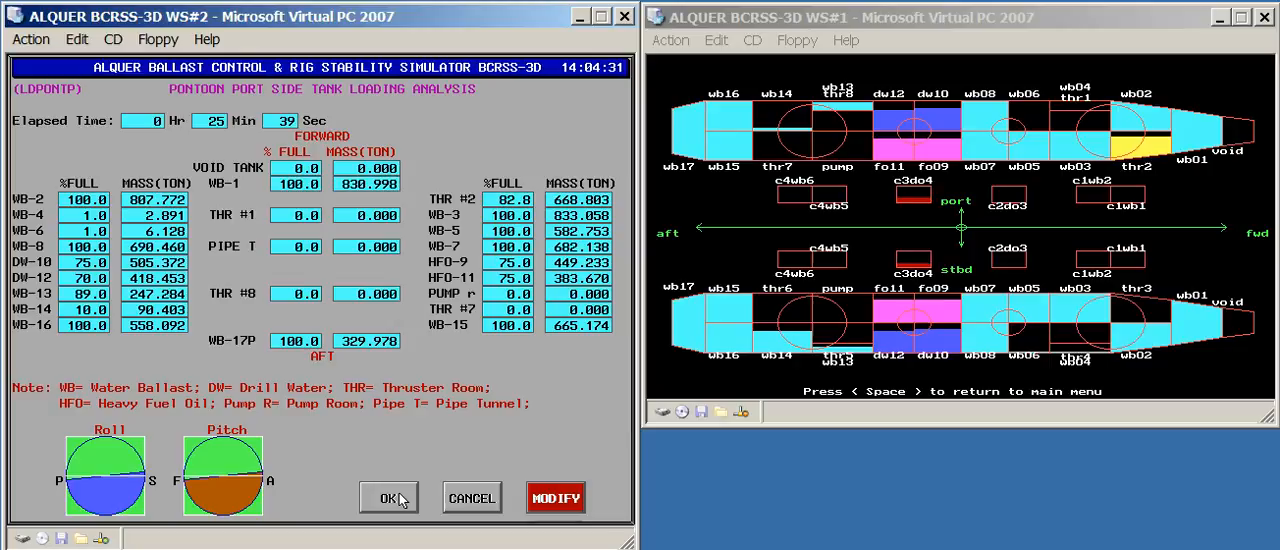
left_click(388, 497)
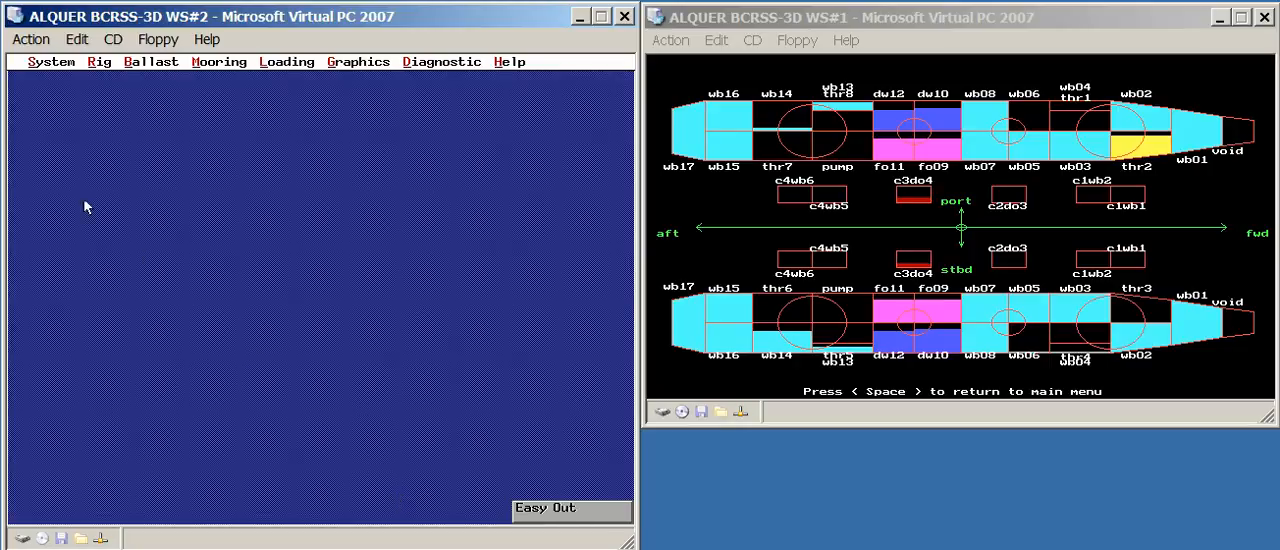
left_click(98, 61)
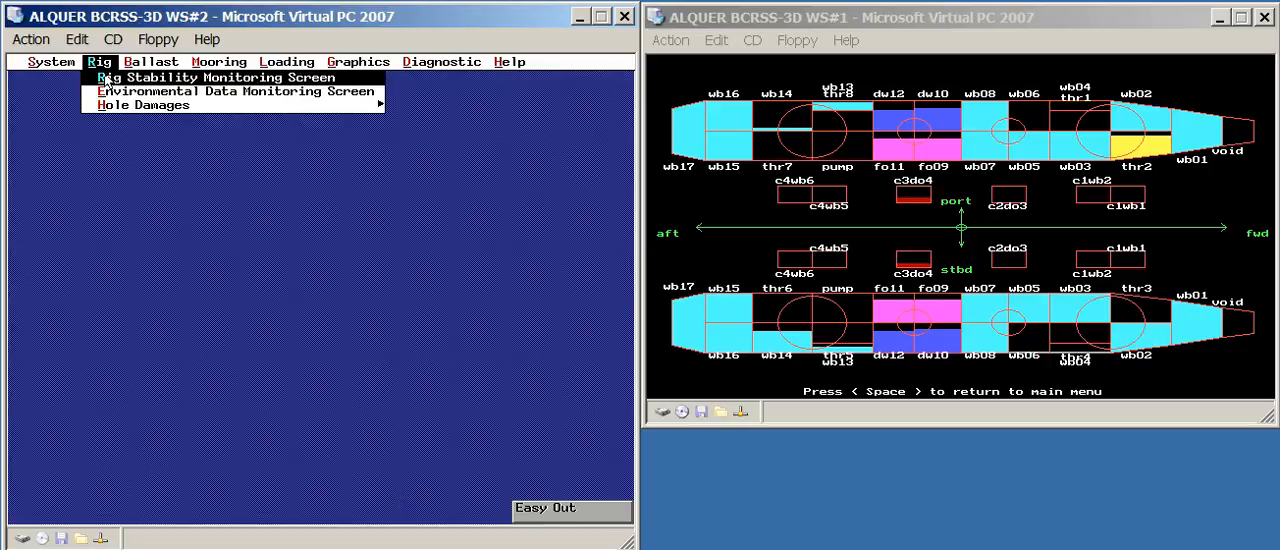
left_click(213, 77)
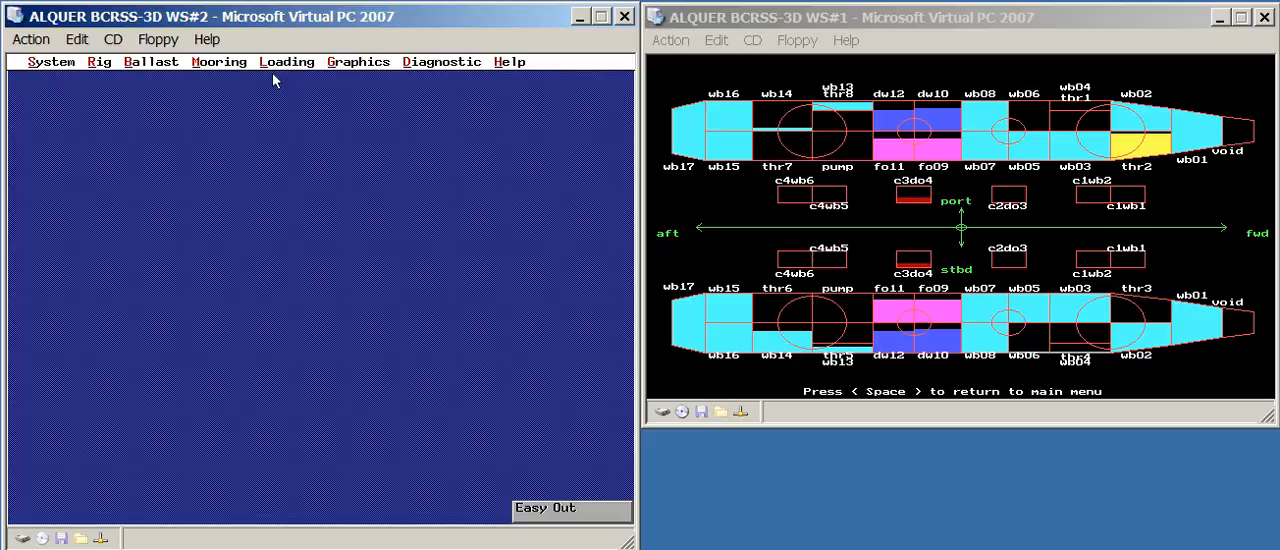
left_click(287, 61)
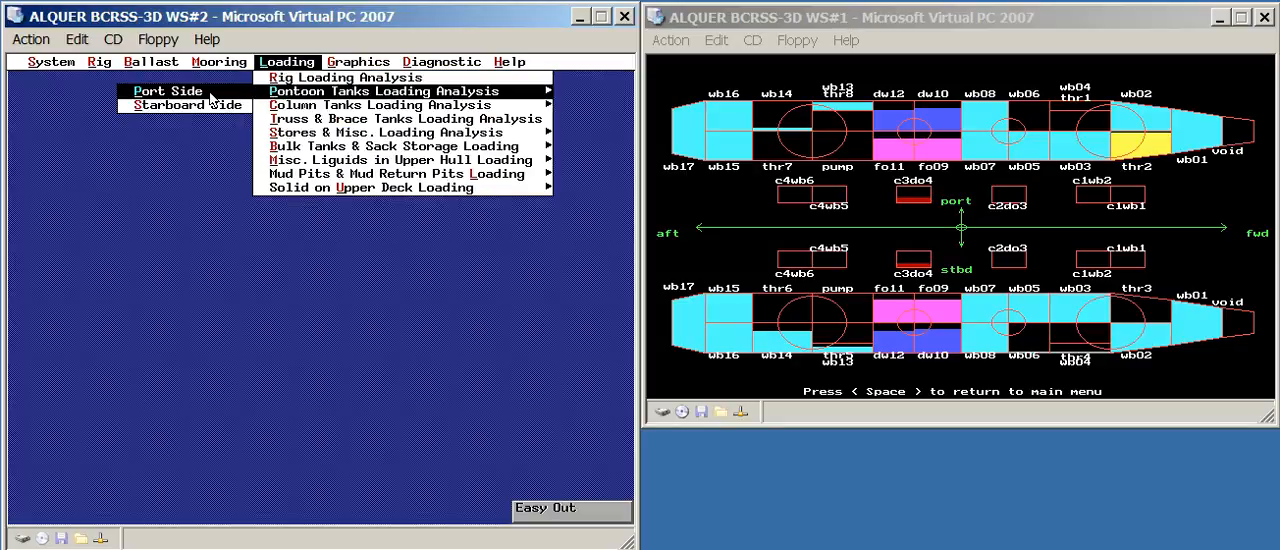
left_click(166, 91)
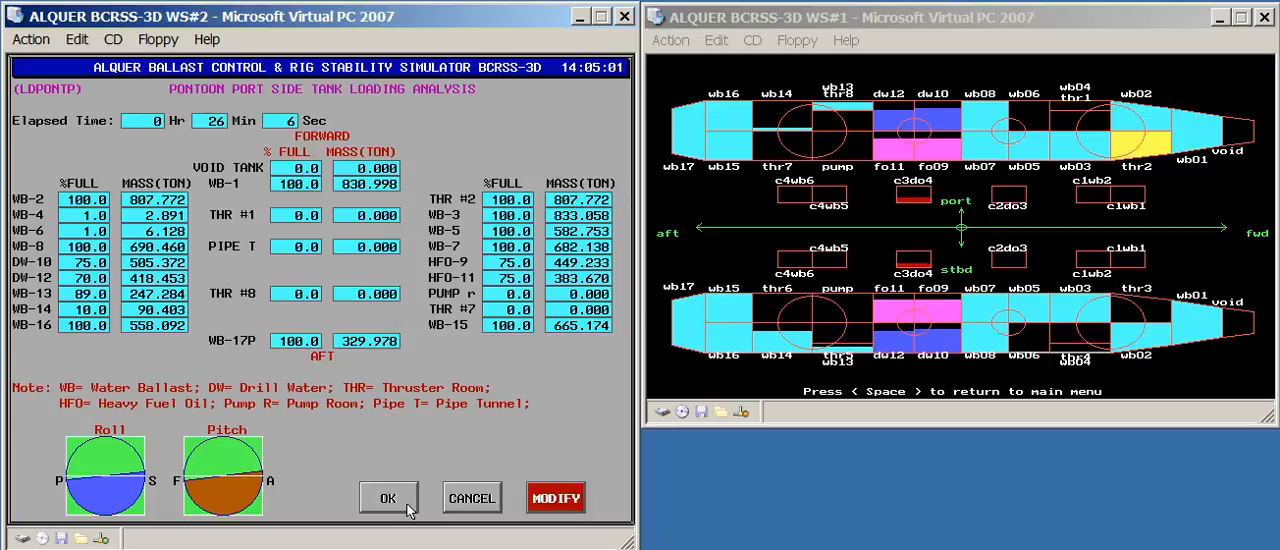
left_click(388, 497)
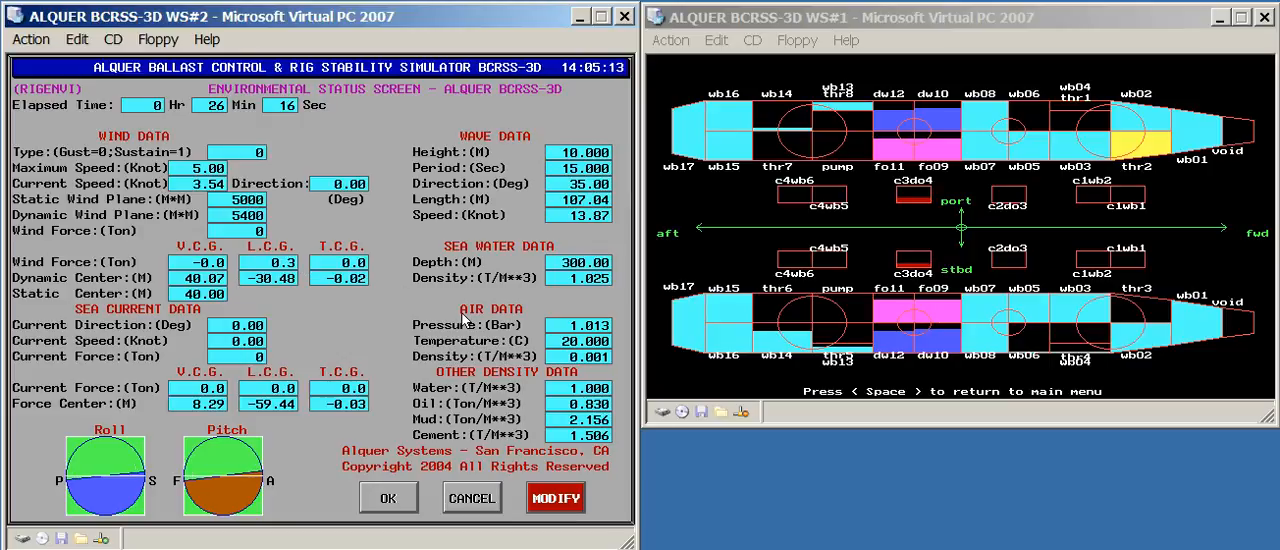
Set the sea current to direction 35° at 2 knots on Environmental Status, apply and exit
left_click(555, 497)
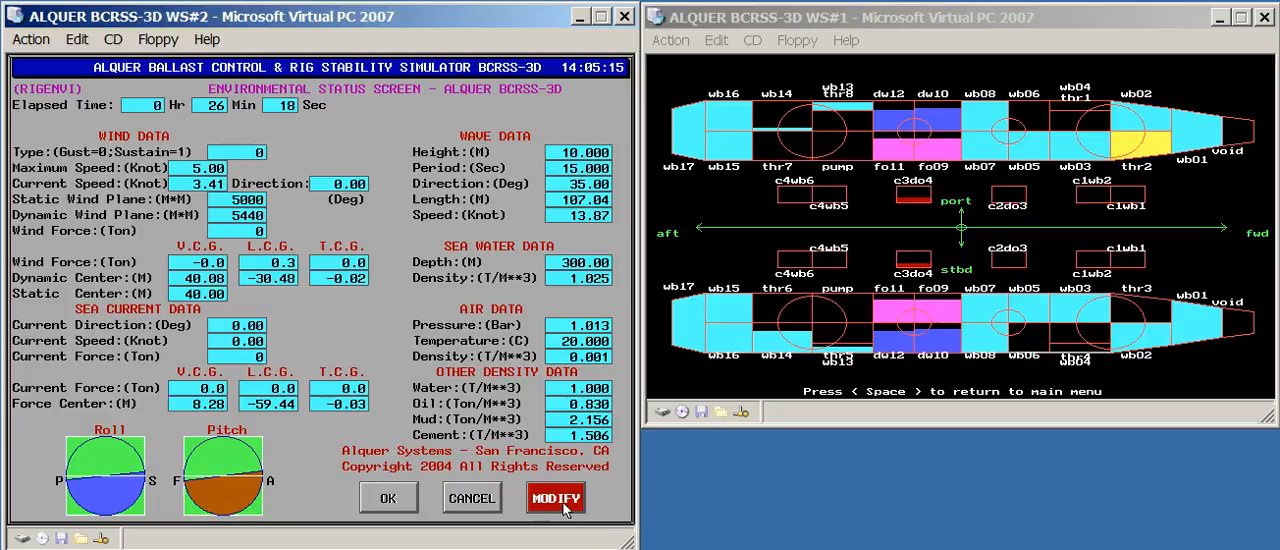
left_click(556, 497)
type("2")
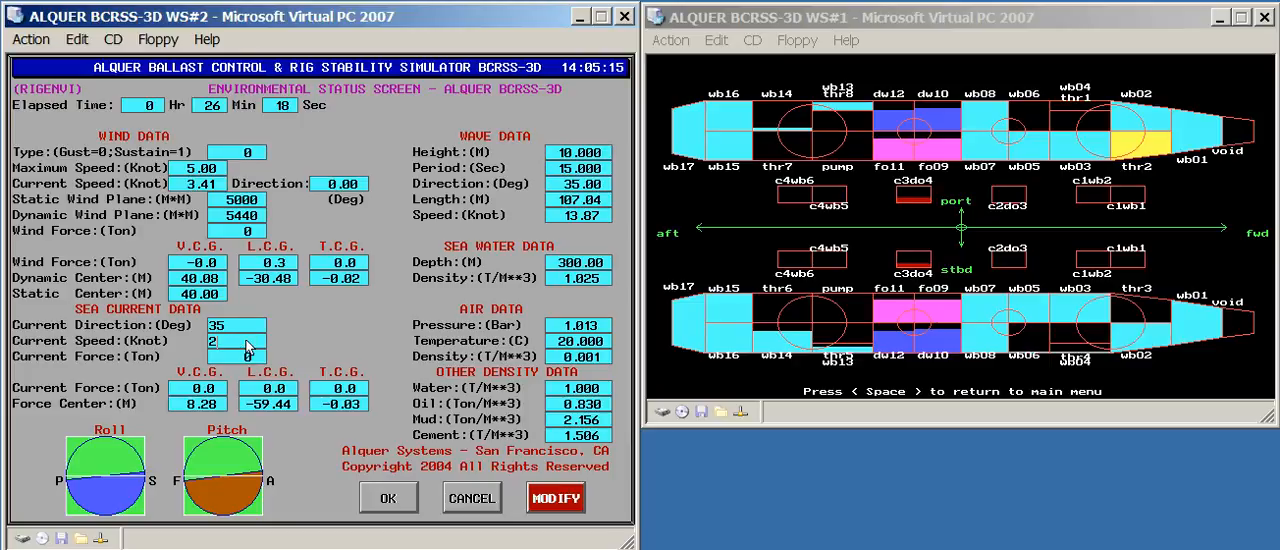
left_click(387, 497)
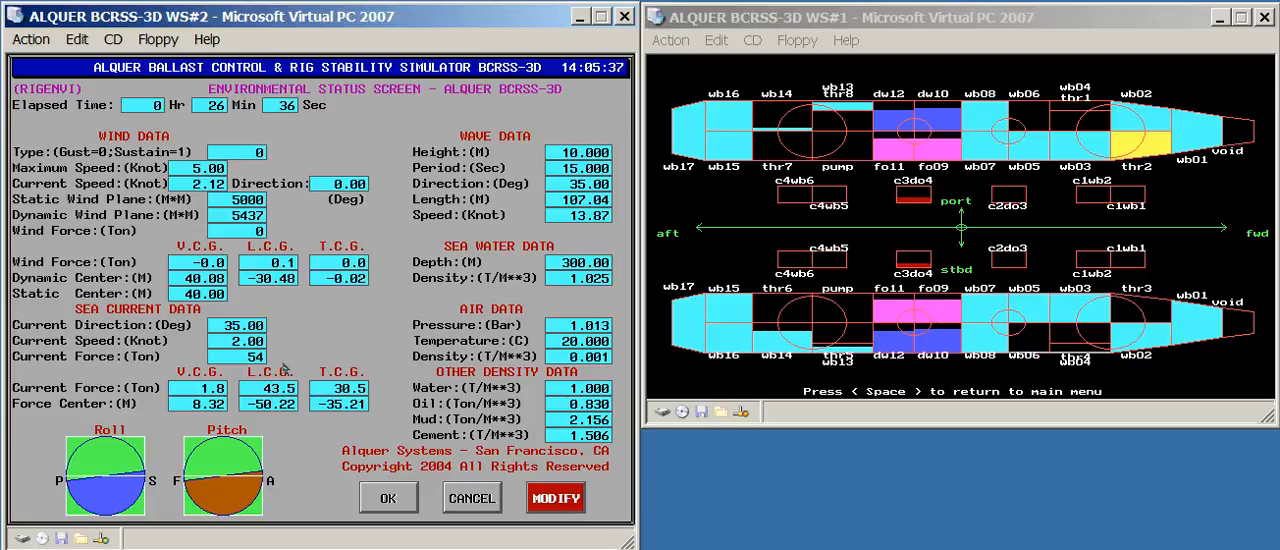
left_click(388, 497)
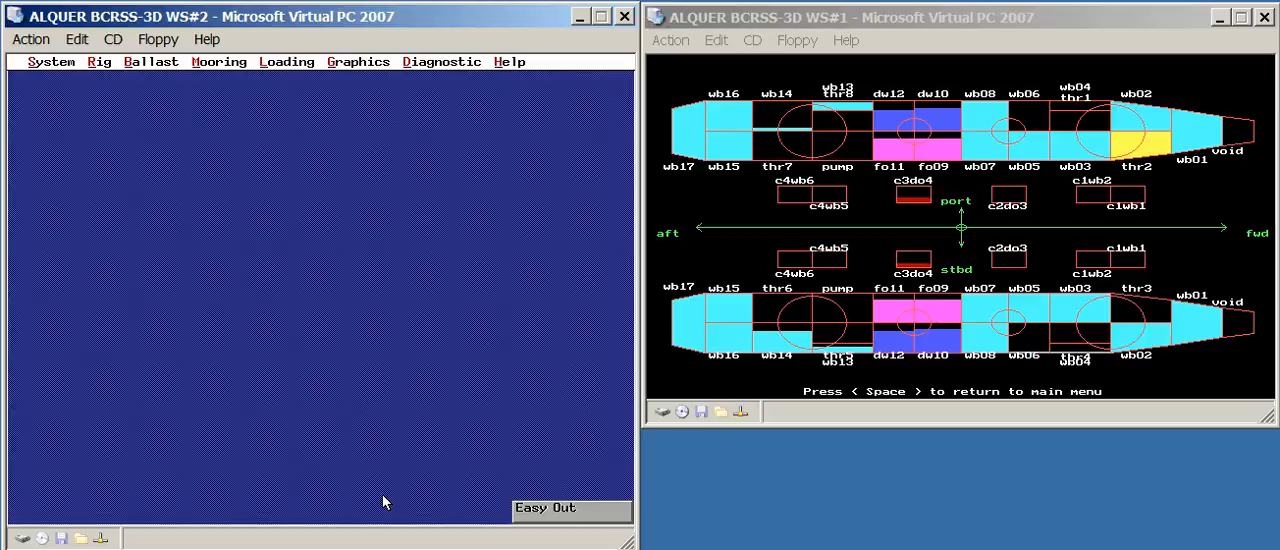
left_click(357, 61)
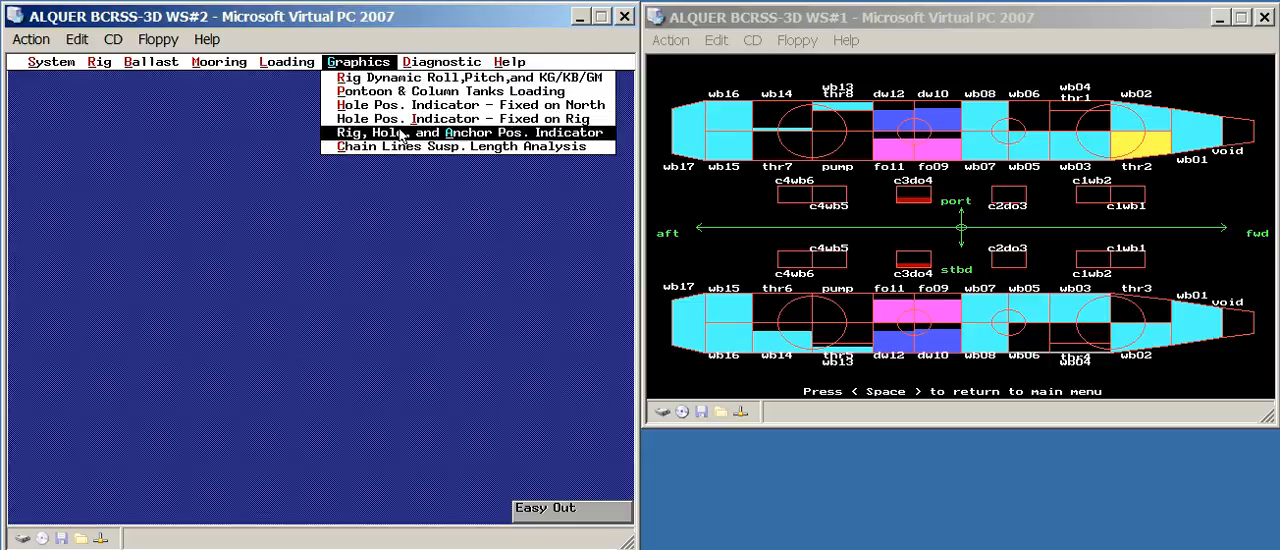
left_click(467, 132)
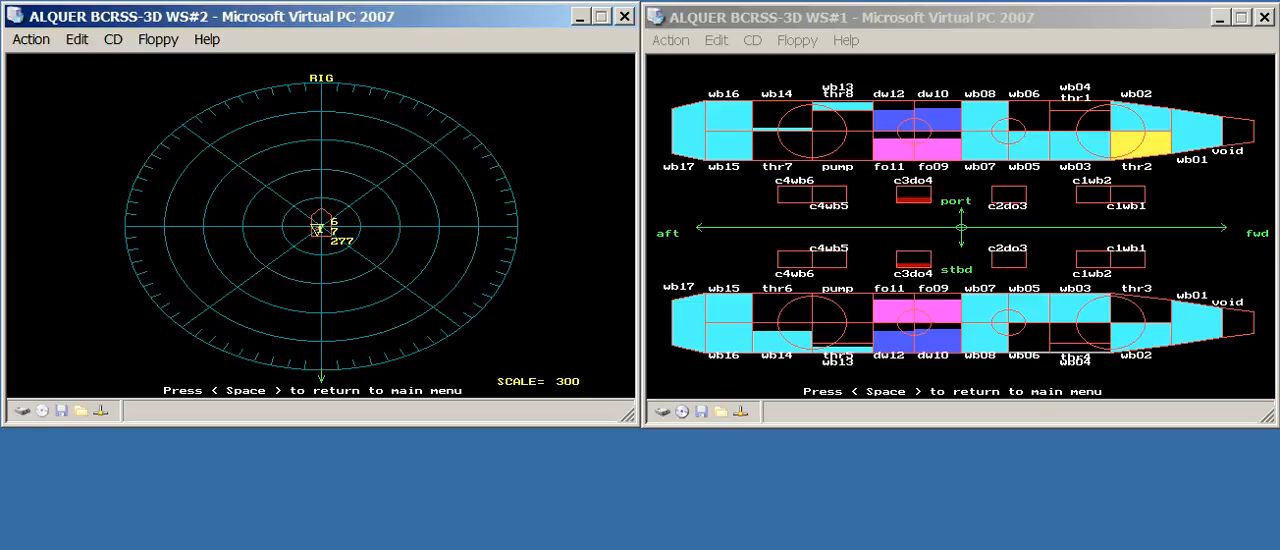
key("space")
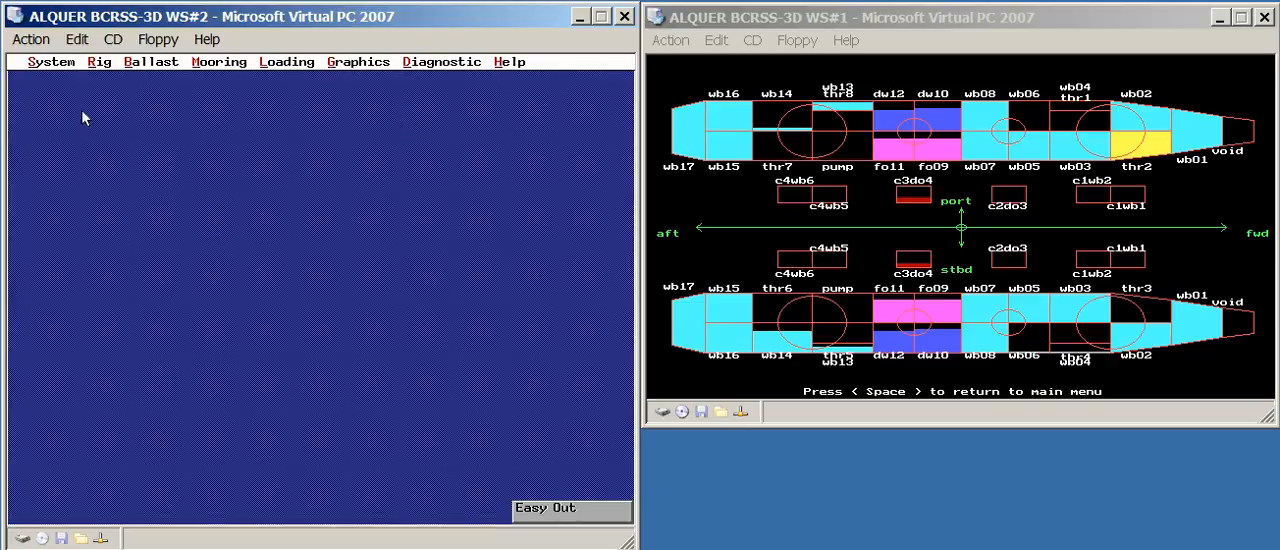
left_click(98, 61)
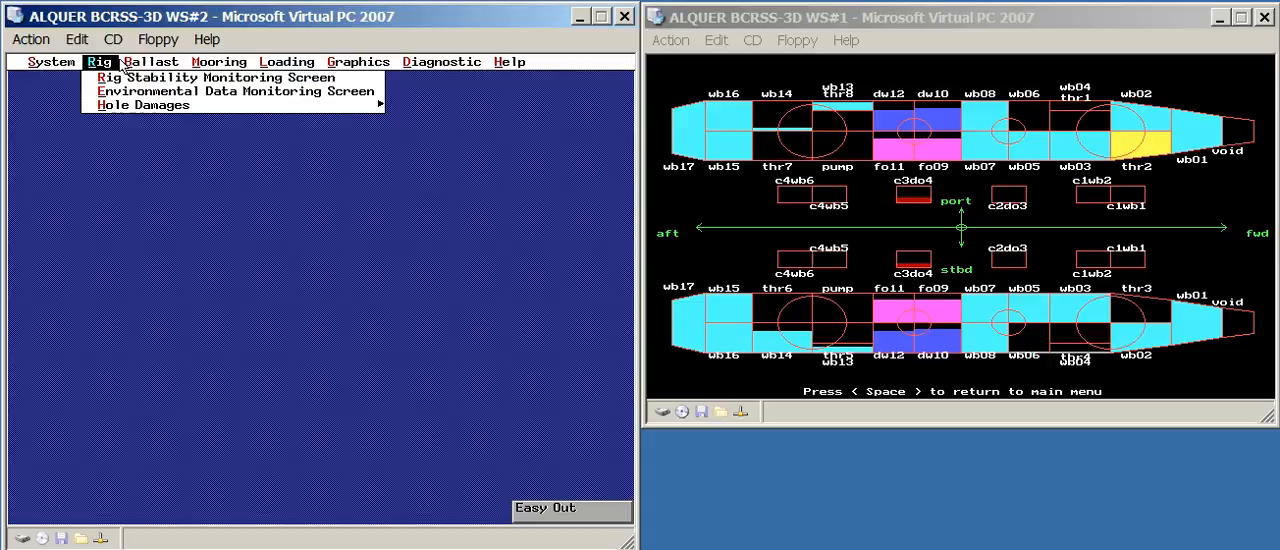
Show Port Panel Operation Section 2 on WS#2 and Port Panel Operation Section 3 on WS#1
left_click(151, 61)
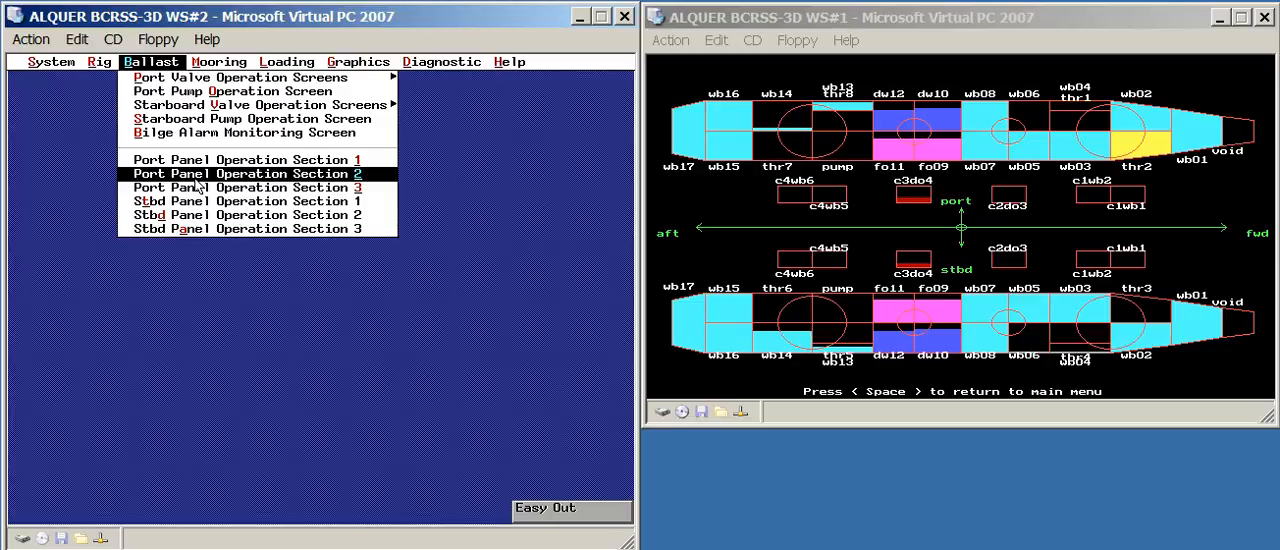
left_click(244, 173)
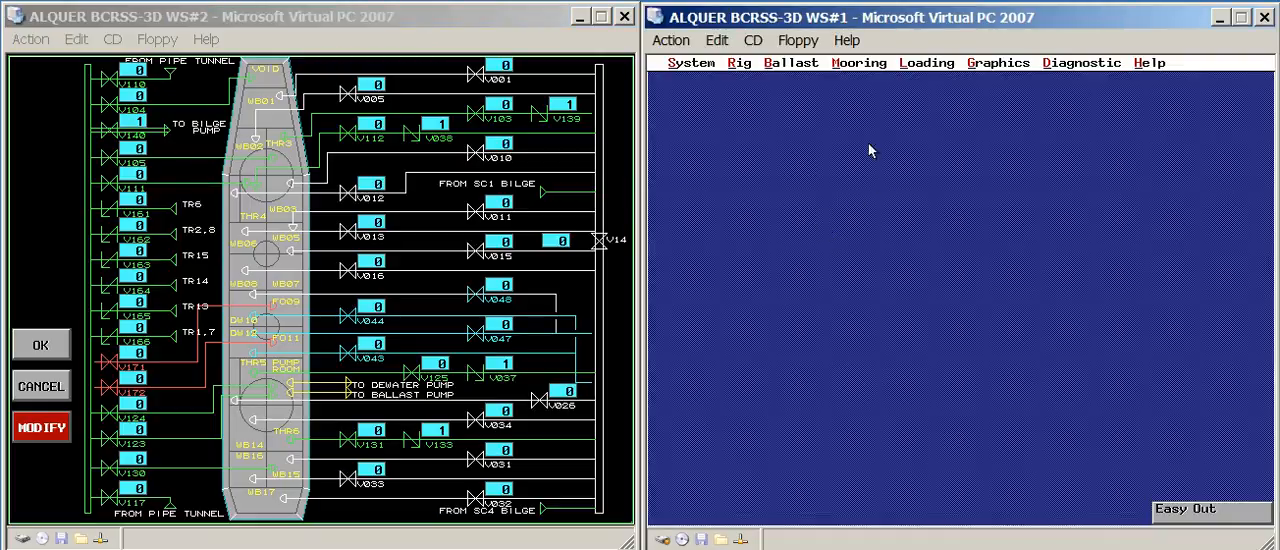
mouse_move(790, 75)
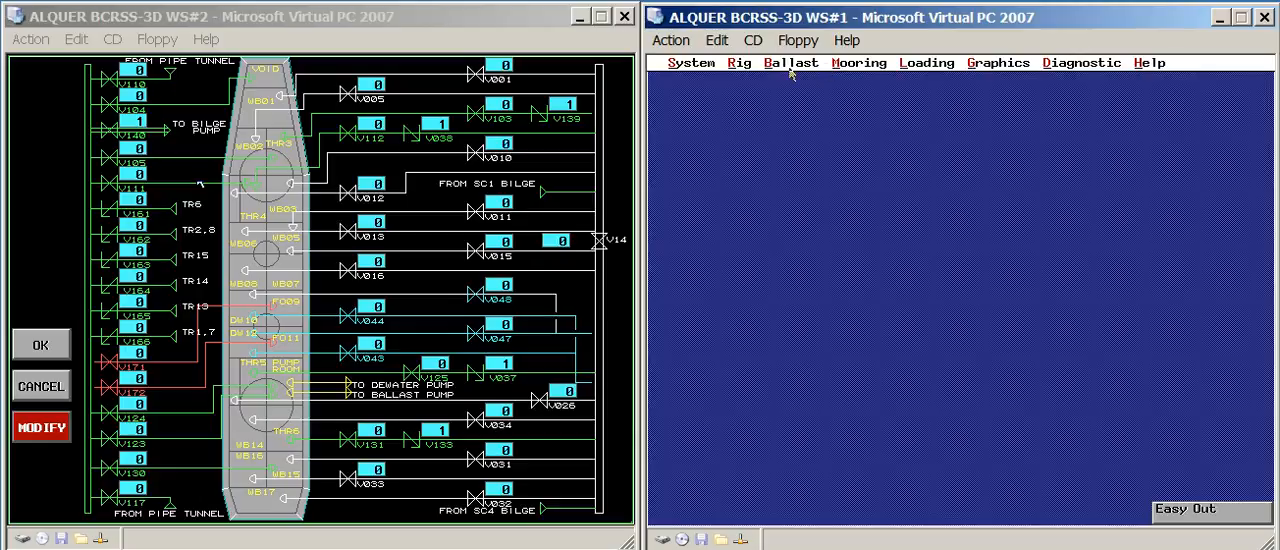
left_click(790, 62)
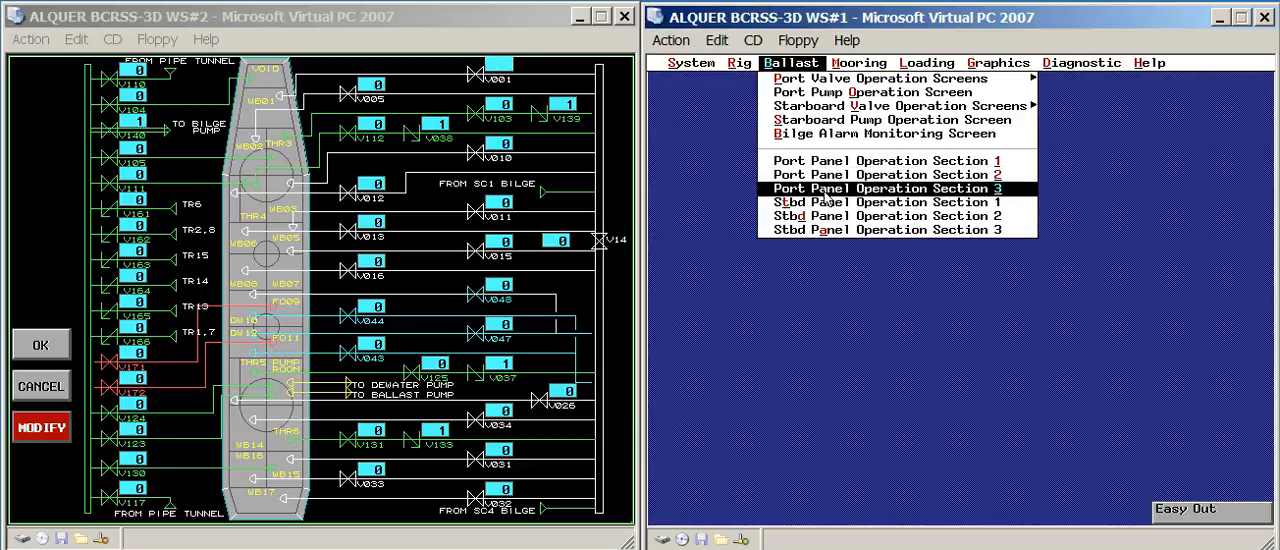
left_click(886, 188)
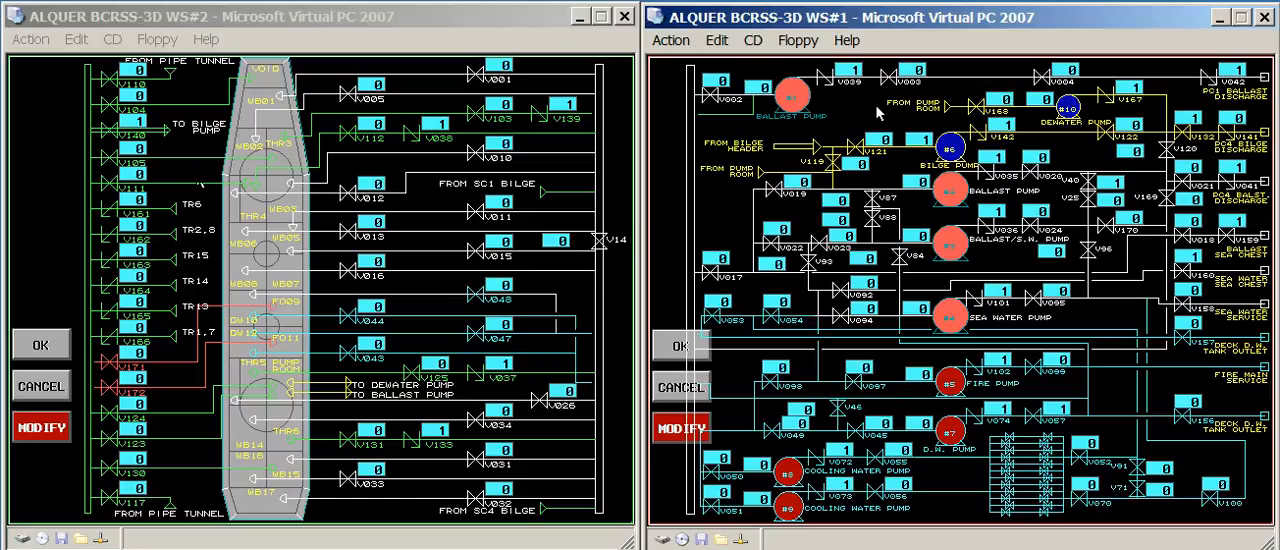
mouse_move(199, 179)
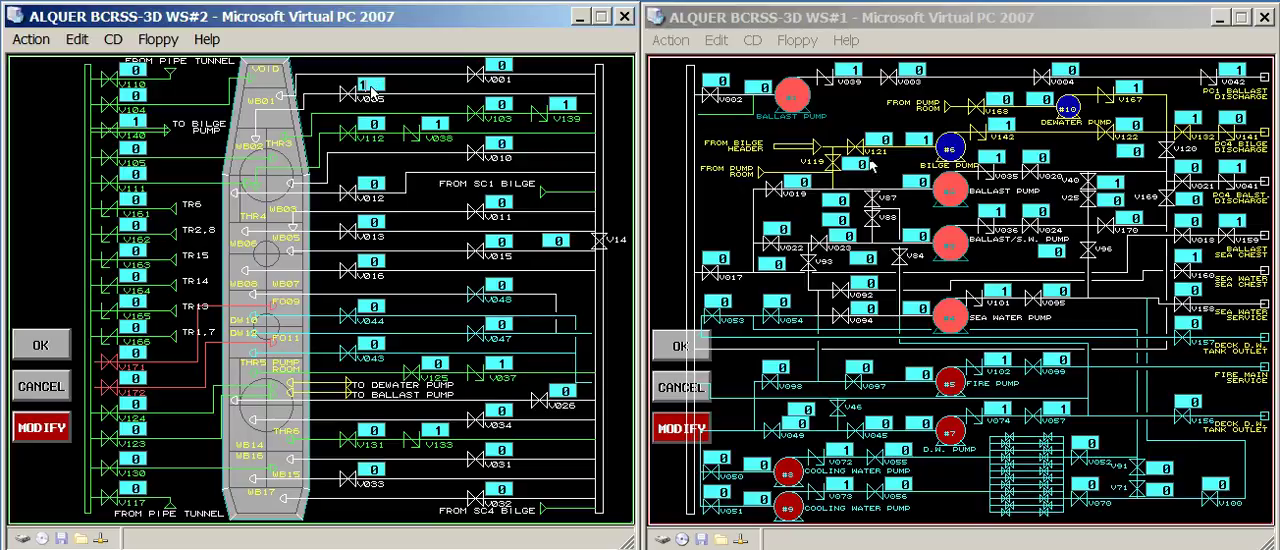
mouse_move(258, 132)
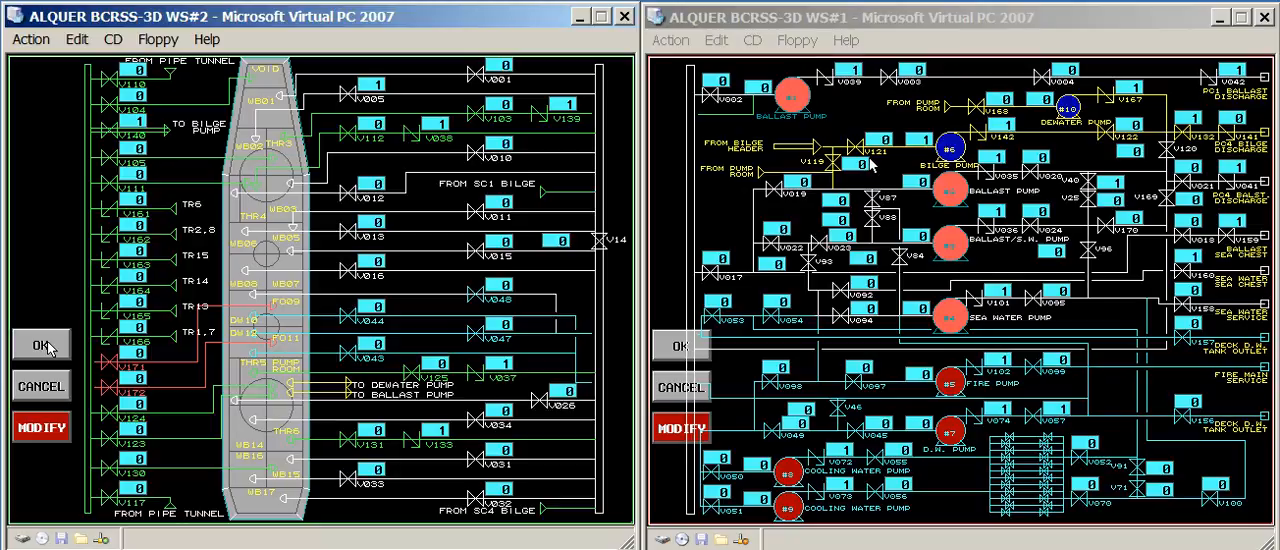
mouse_move(680, 388)
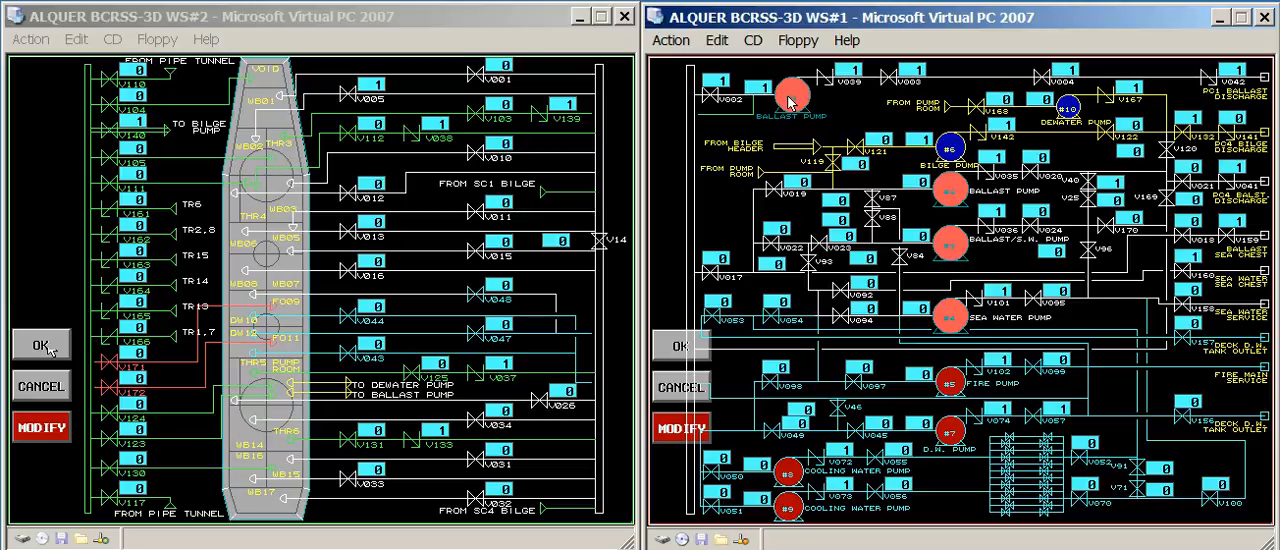
Switch ballast pump #1 ON from its gauge window, then bring up a graphics display on WS#2
left_click(790, 95)
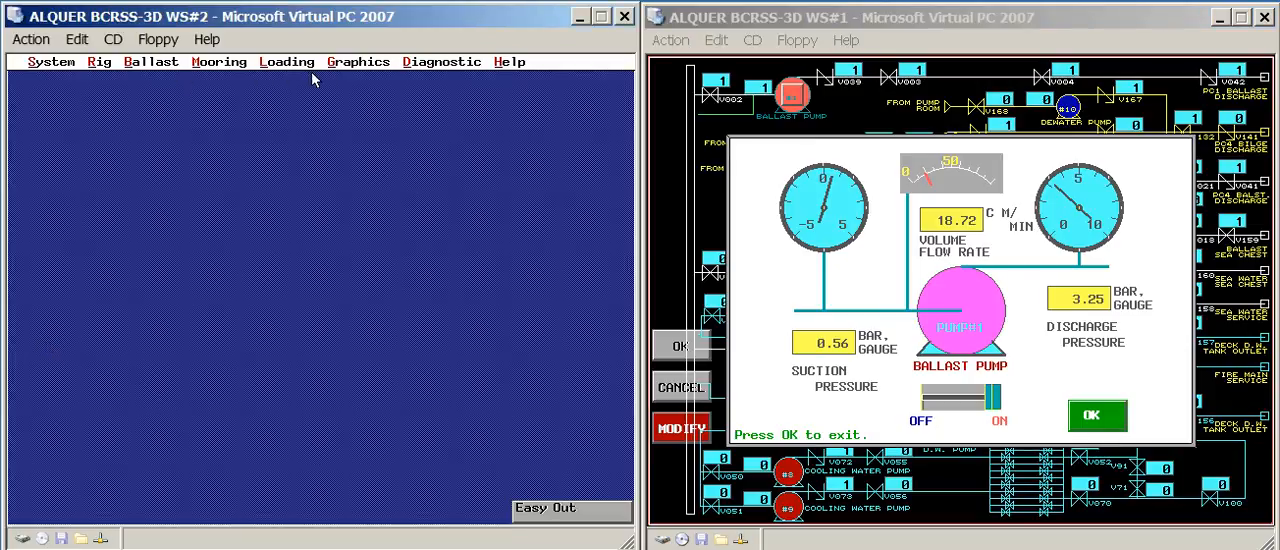
left_click(357, 61)
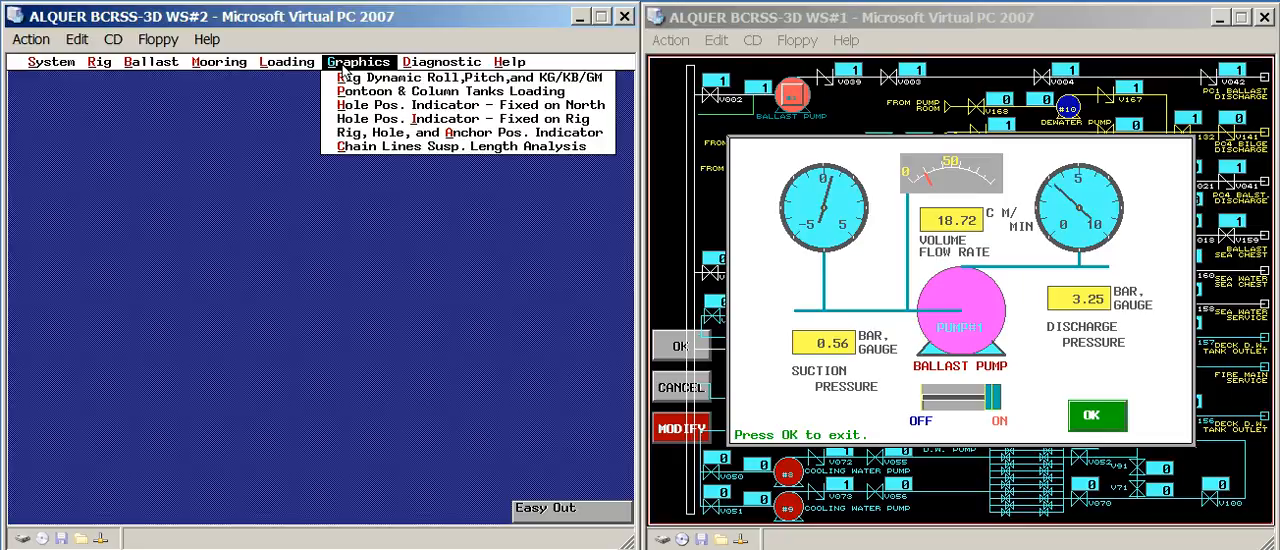
left_click(449, 90)
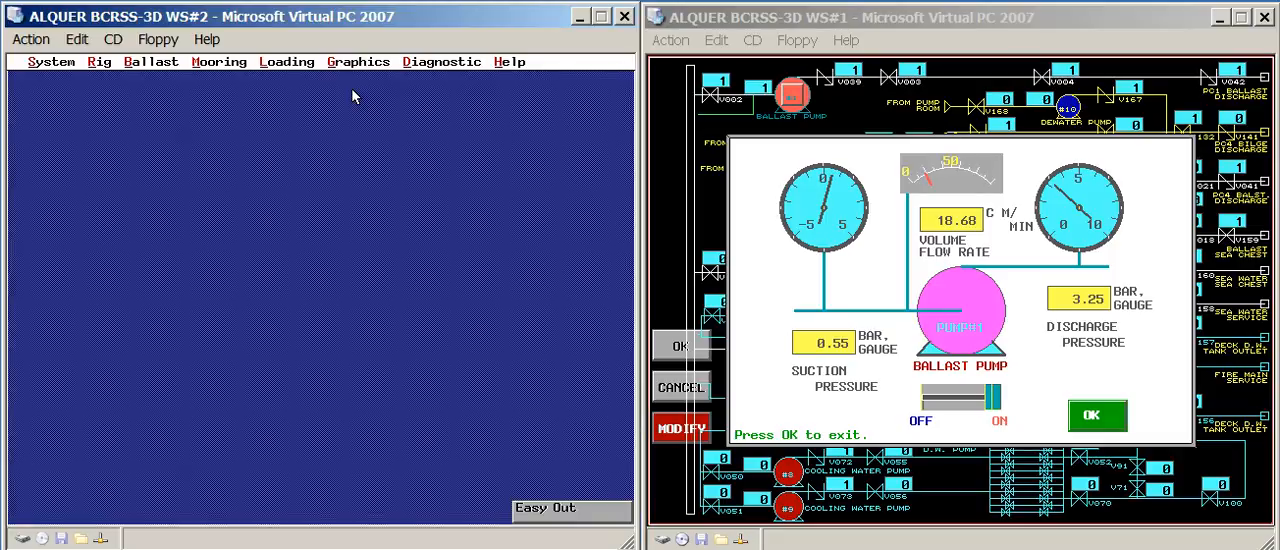
mouse_move(218, 68)
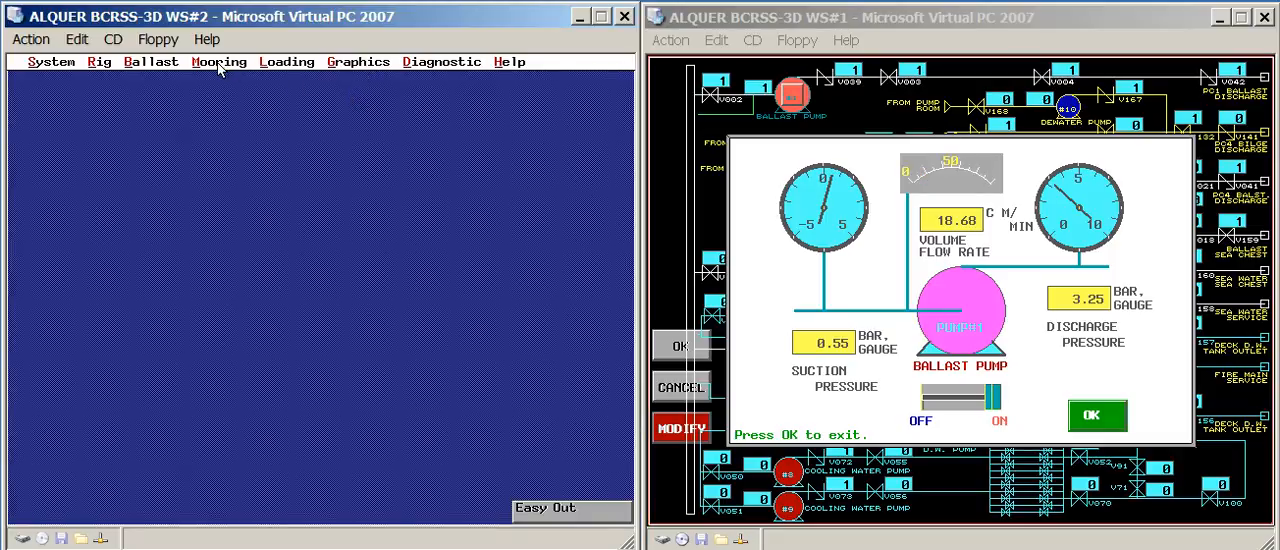
left_click(151, 61)
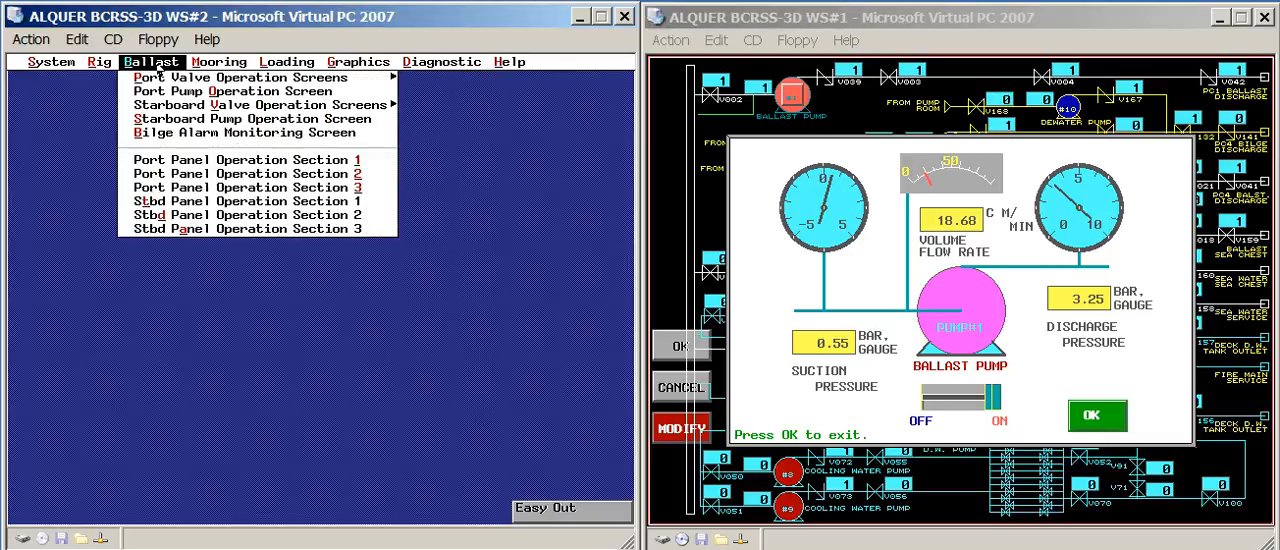
left_click(287, 61)
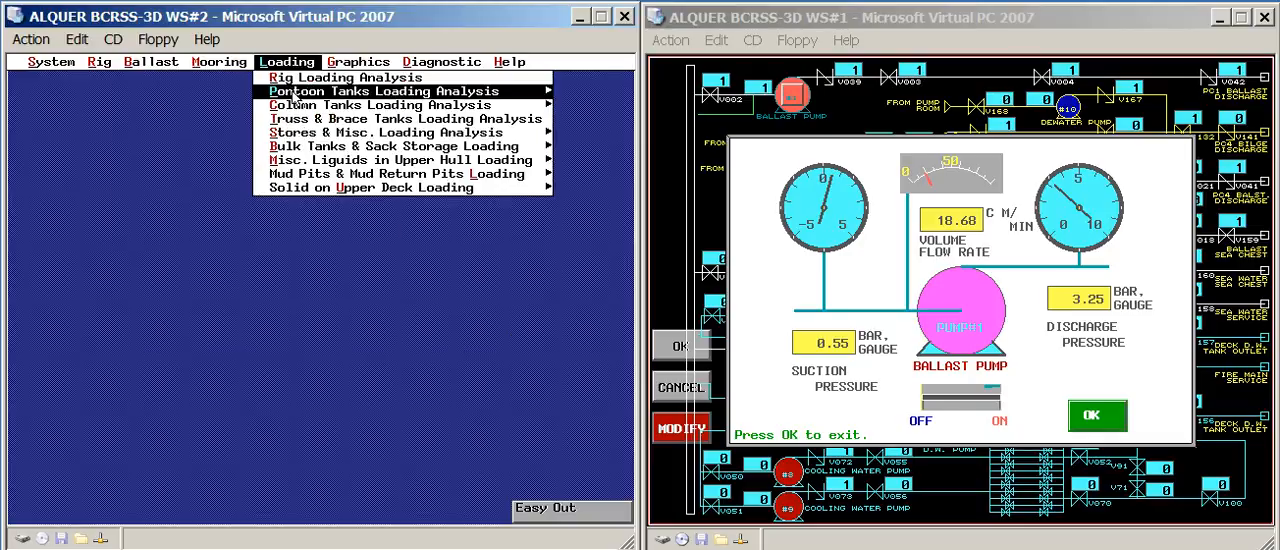
left_click(376, 90)
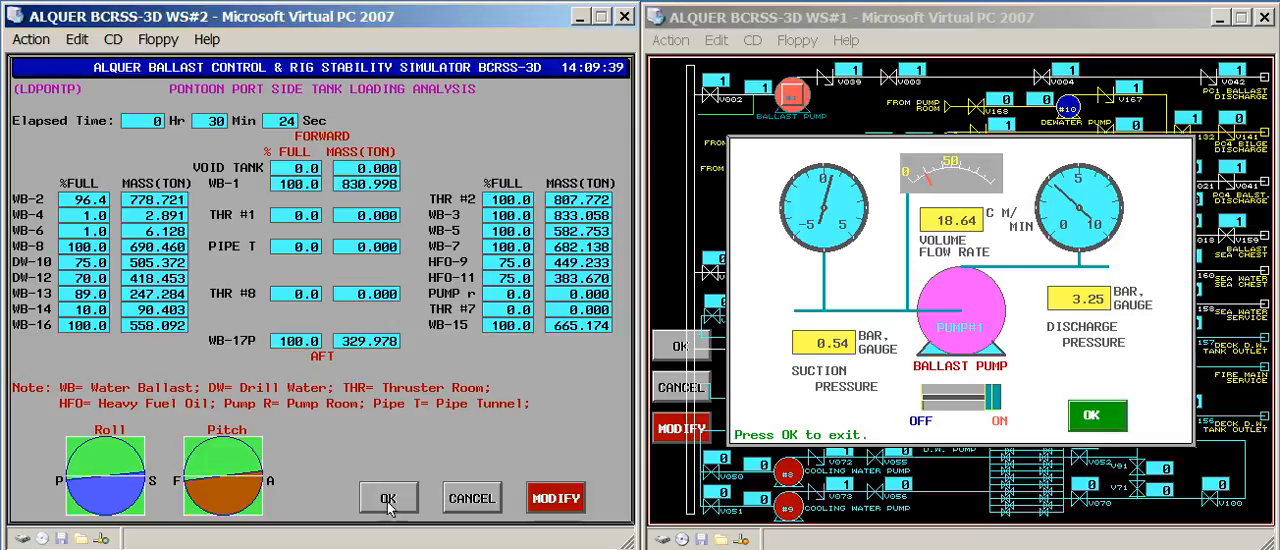
left_click(389, 497)
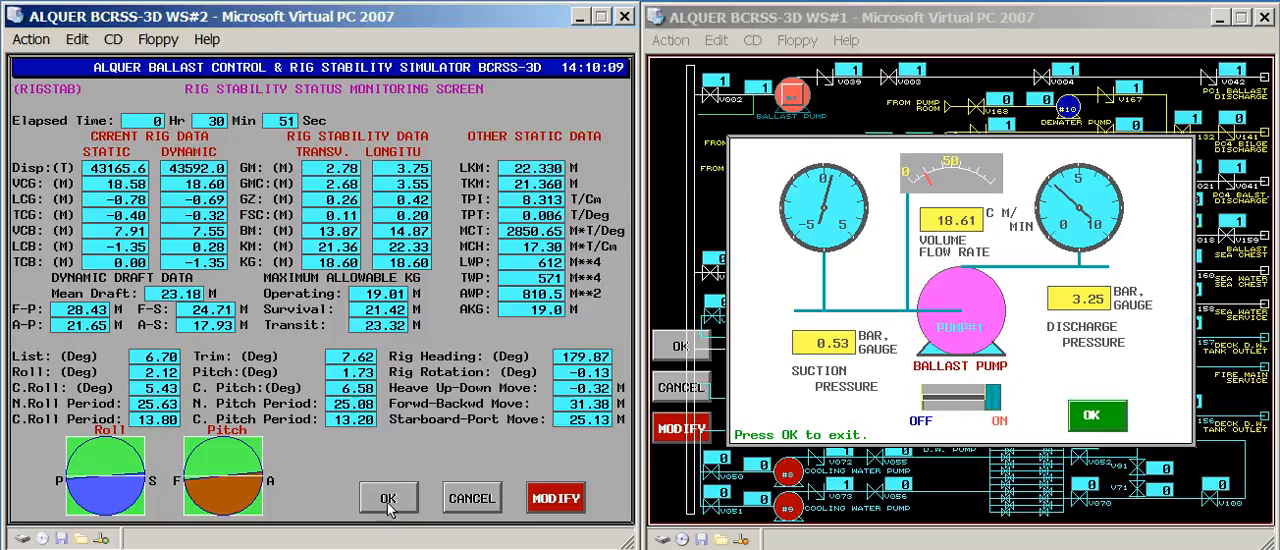
Exit the Rig Stability Status screen and show the Pontoon & Column Tanks Loading graphic
left_click(388, 497)
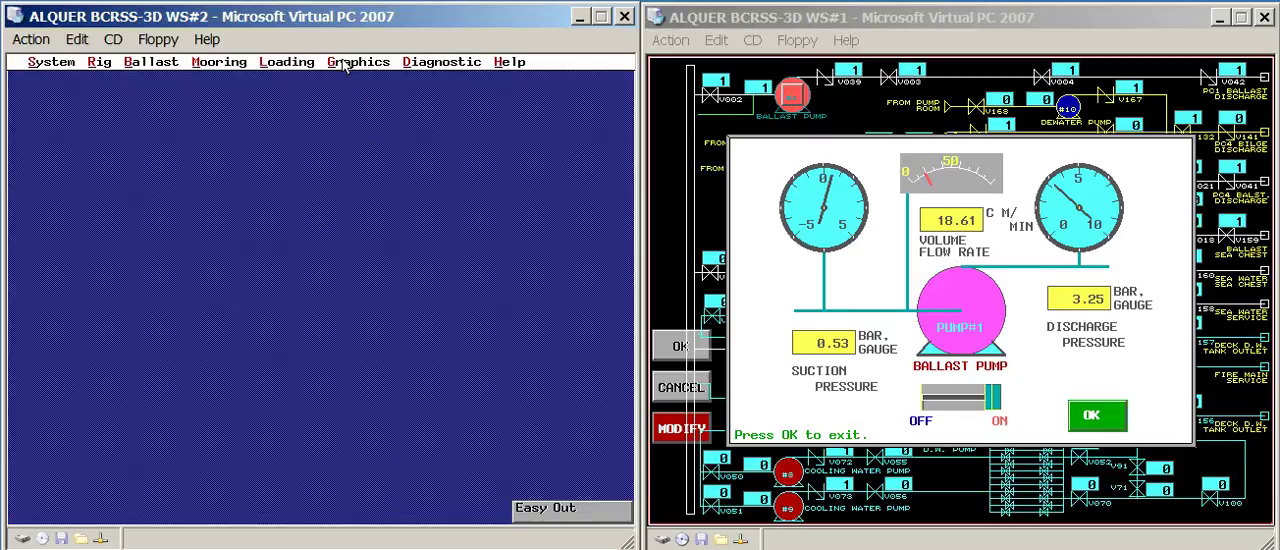
left_click(357, 61)
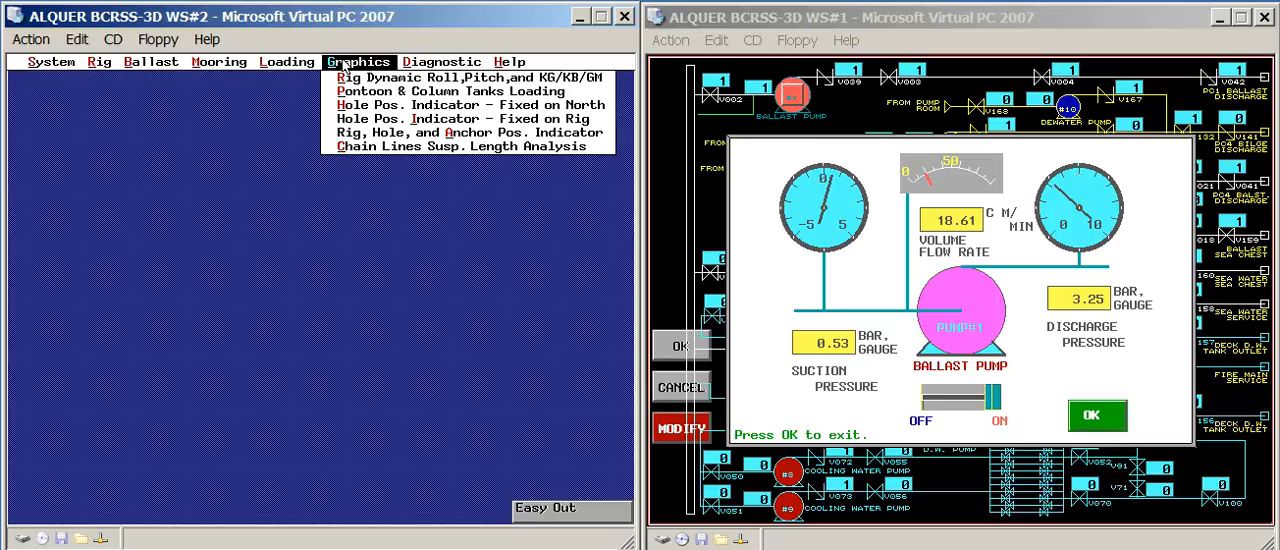
mouse_move(450, 90)
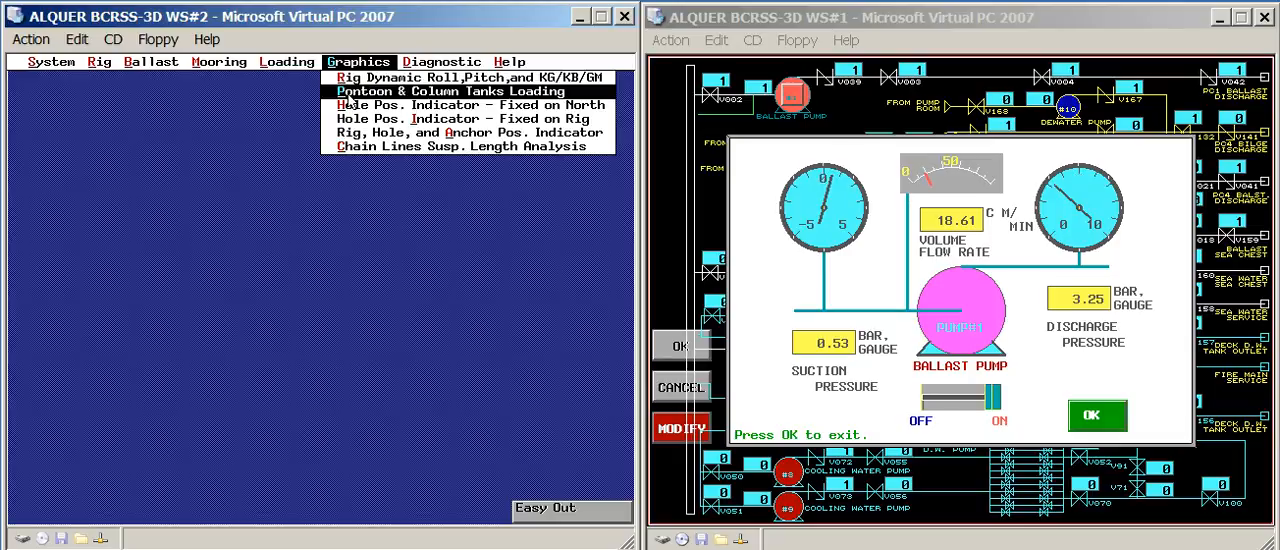
left_click(448, 90)
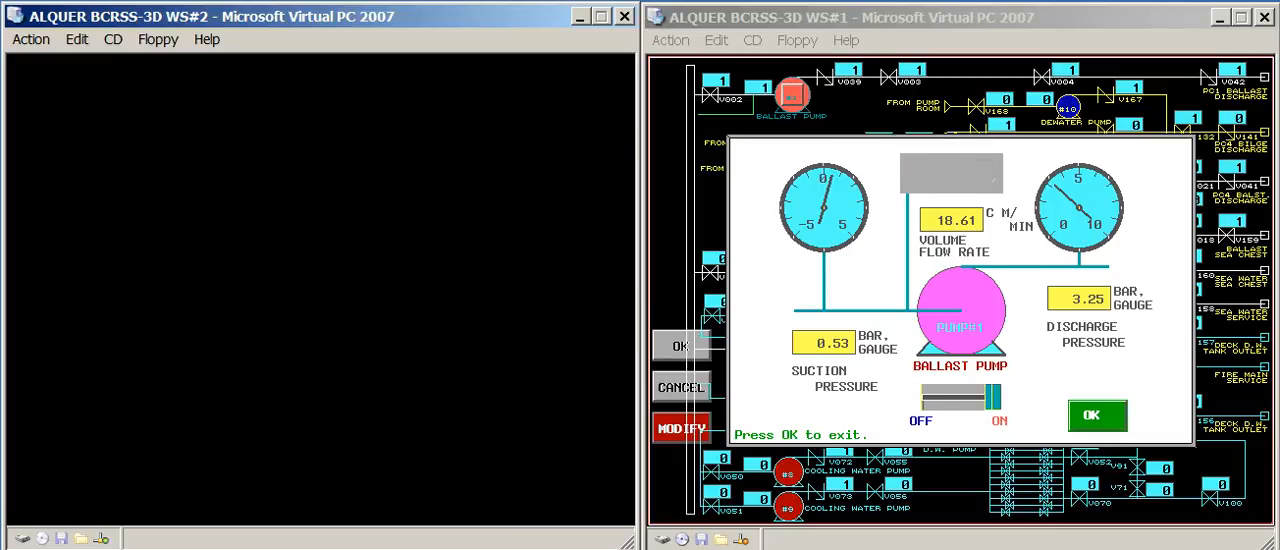